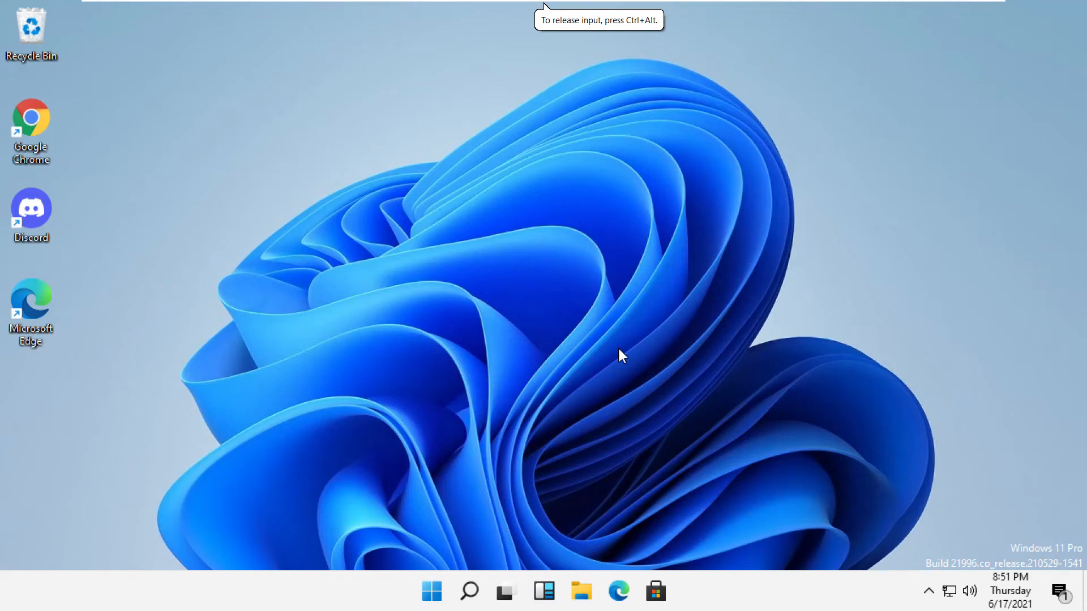
{"action": "mouse_move", "coordinate": [631, 355]}
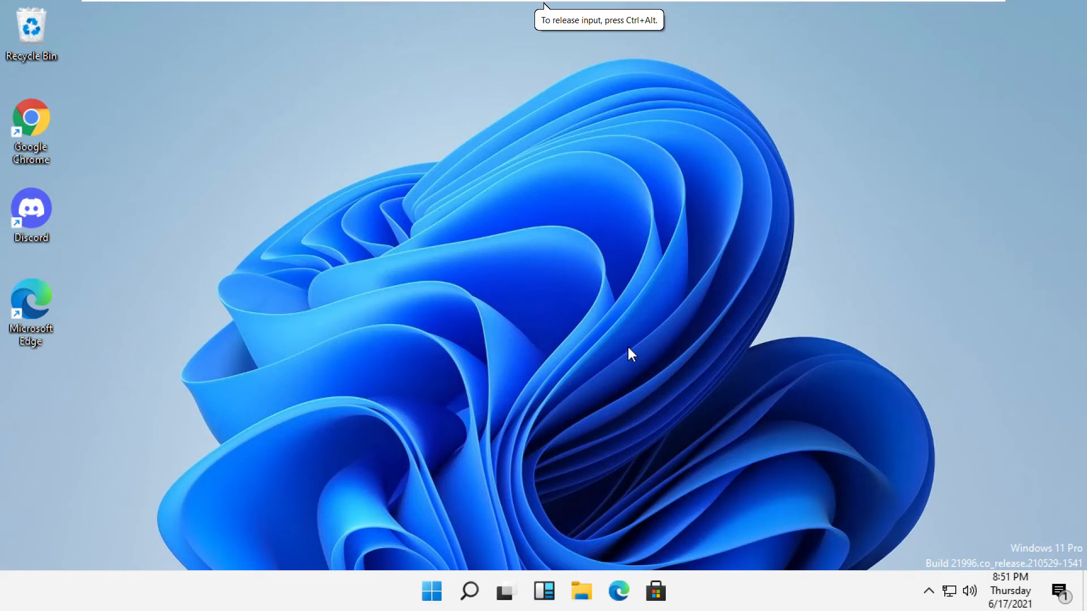
{"action": "mouse_move", "coordinate": [662, 364]}
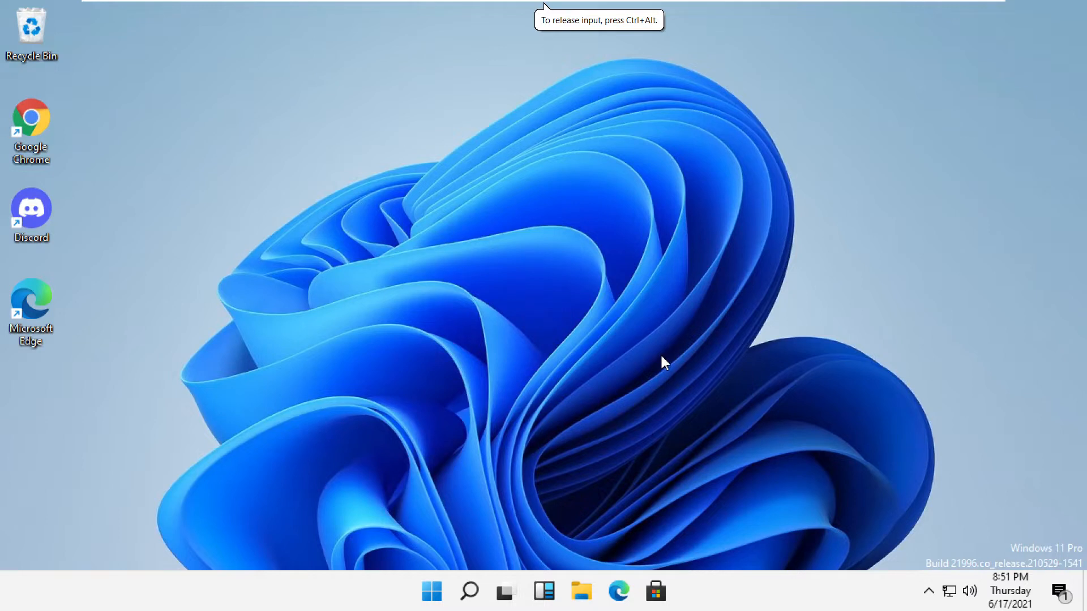
{"action": "mouse_move", "coordinate": [471, 577]}
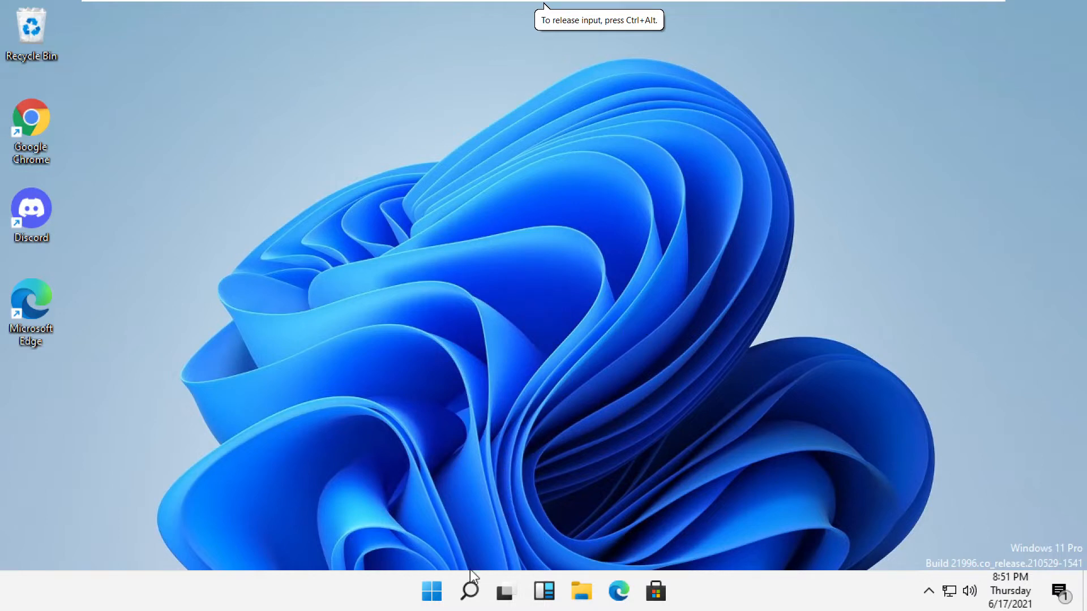
Step: Find the Run app through Search and run %temp%
{"action": "left_click", "coordinate": [469, 590]}
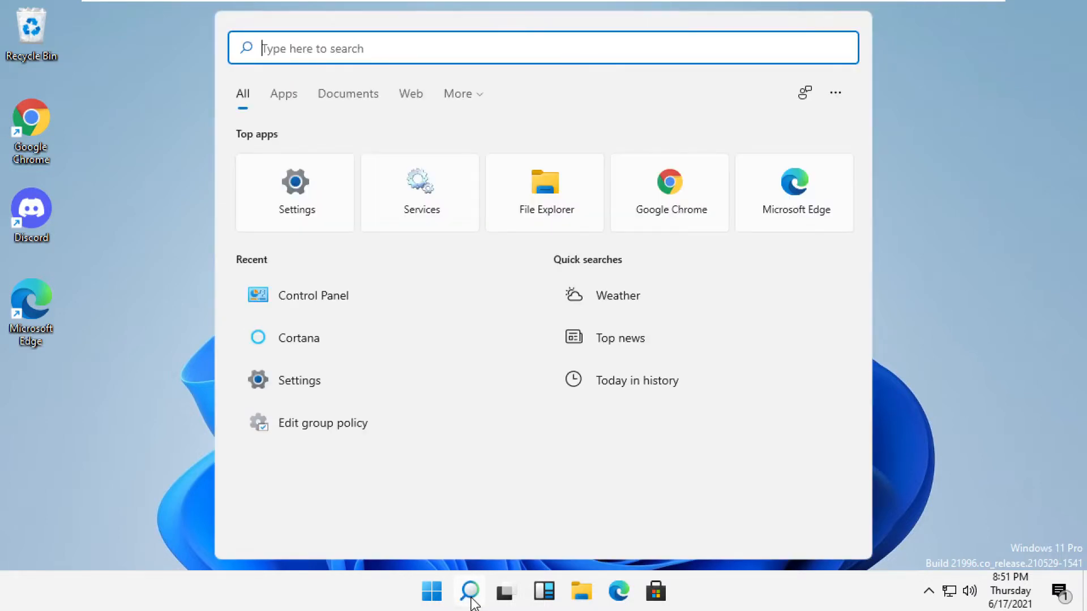
{"action": "type", "text": "run"}
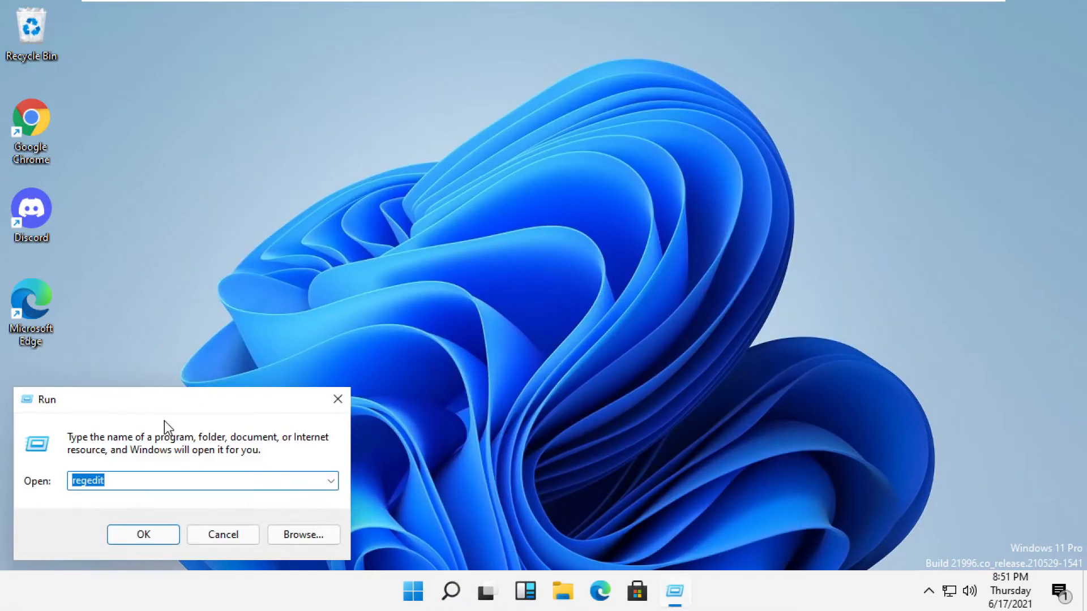
{"action": "left_click", "coordinate": [201, 480]}
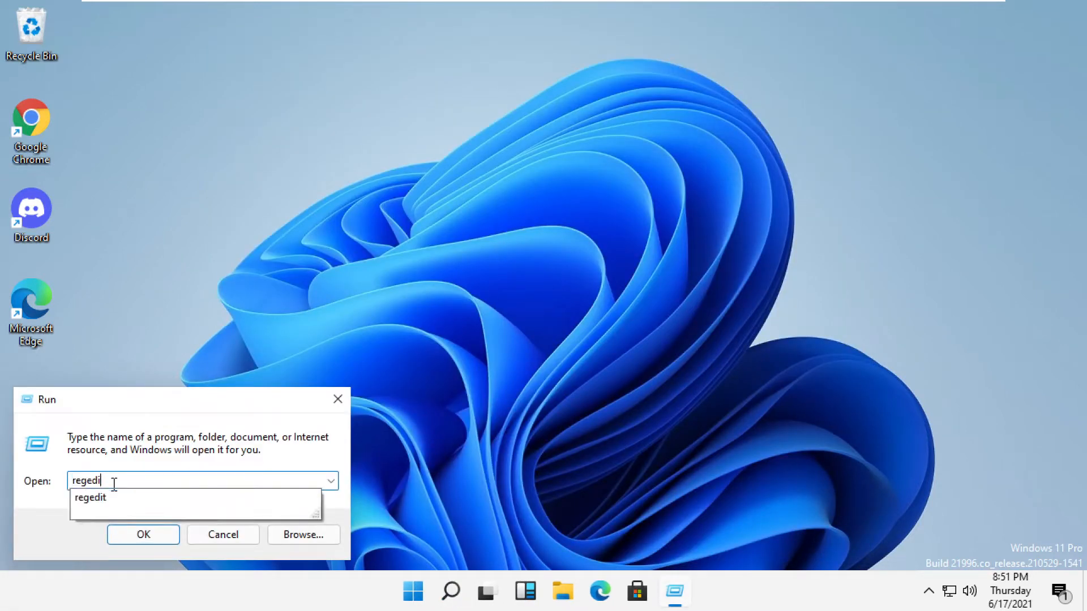
{"action": "type", "text": "%t"}
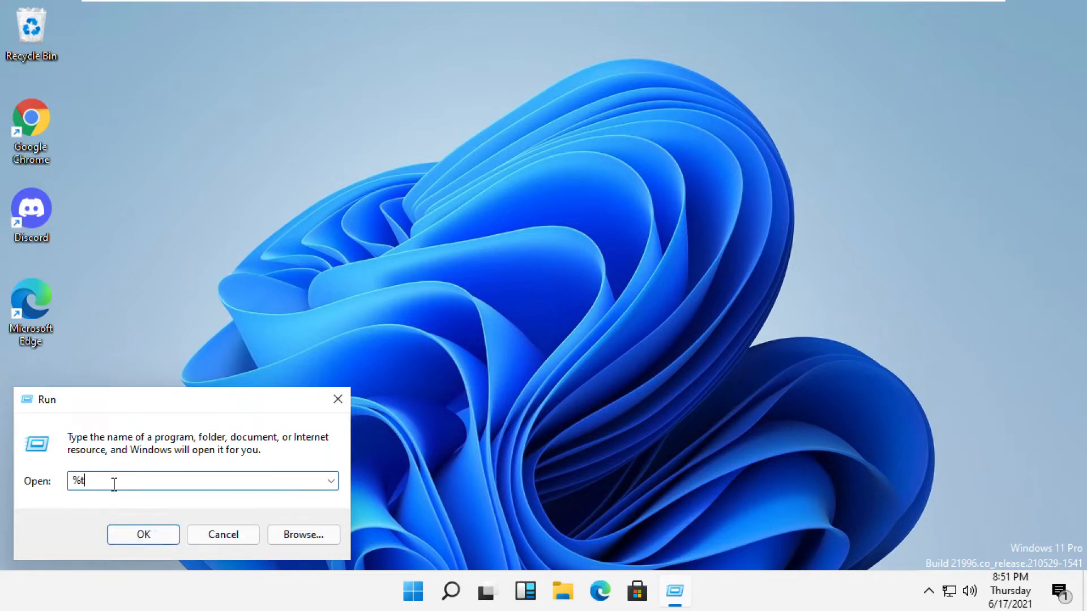
{"action": "type", "text": "emp%"}
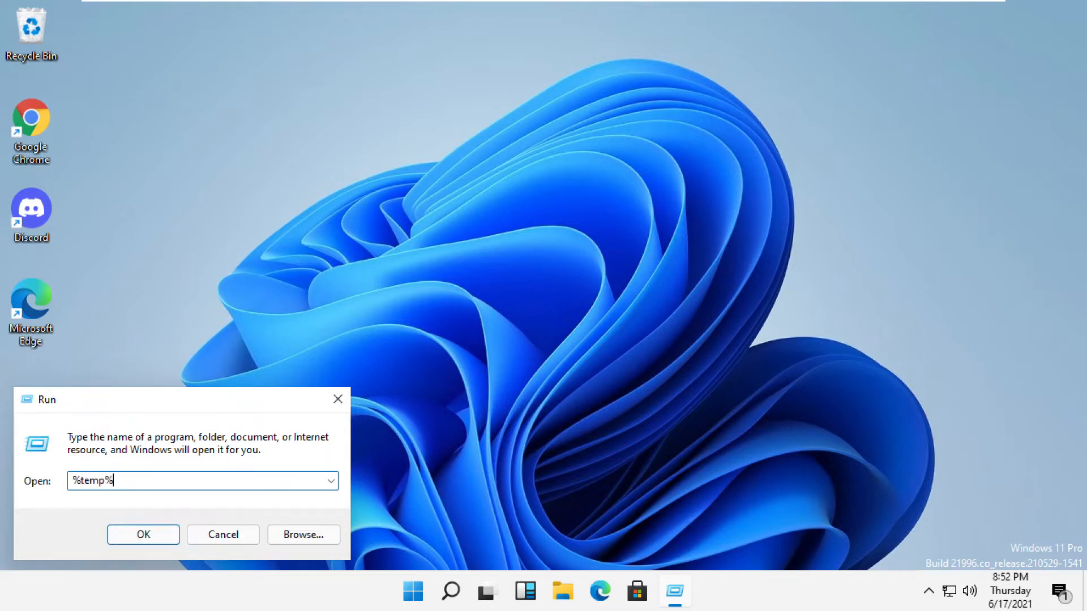
{"action": "left_click", "coordinate": [143, 534]}
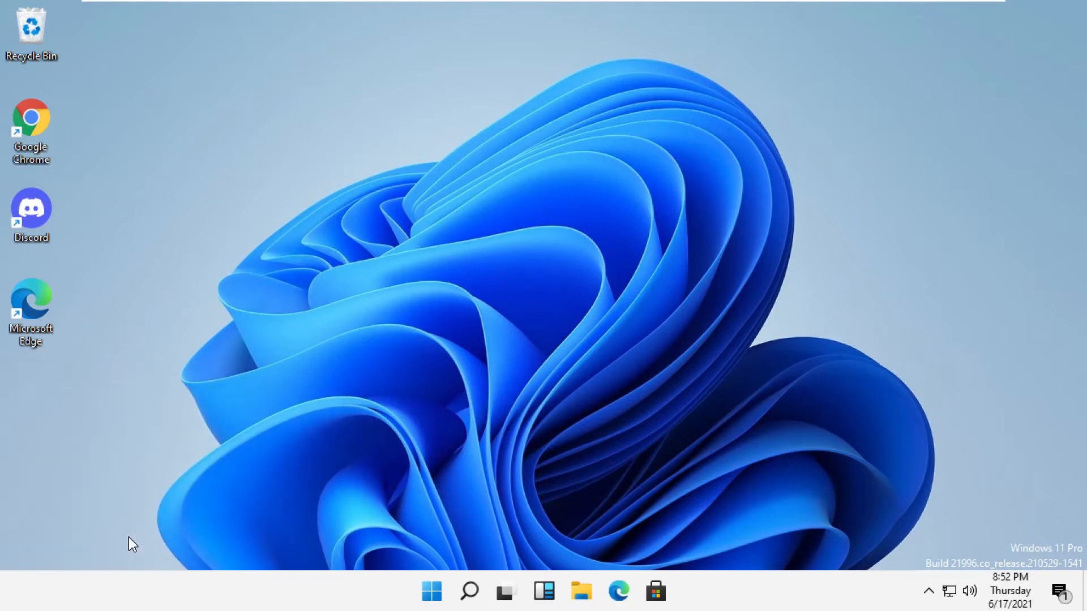
Step: Delete the selected Temp files, applying the choice to all items and answering the permission prompt
{"action": "left_click", "coordinate": [580, 591]}
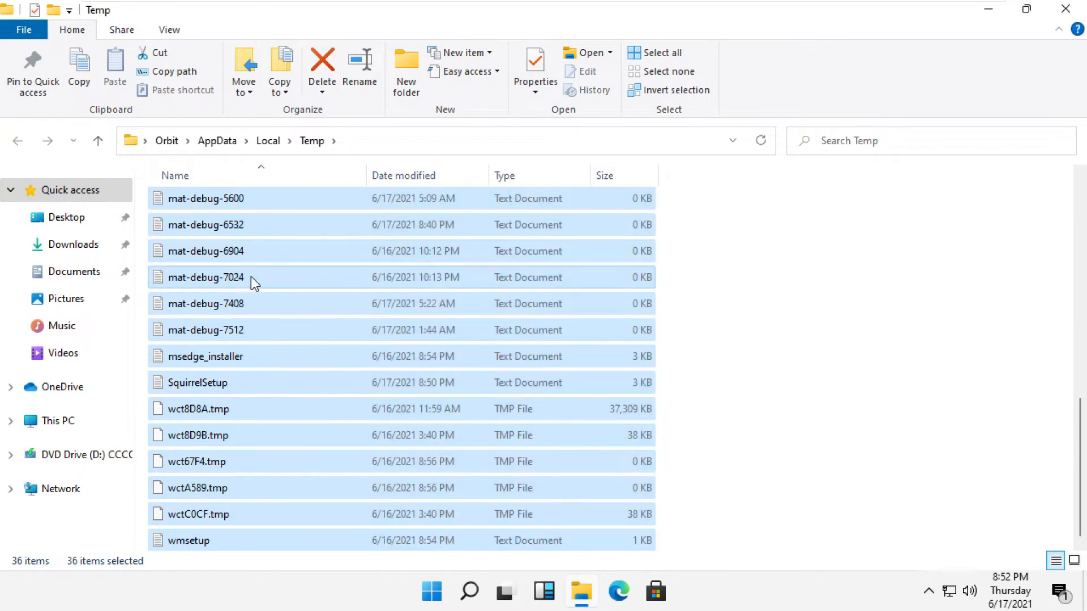
{"action": "right_click", "coordinate": [205, 277]}
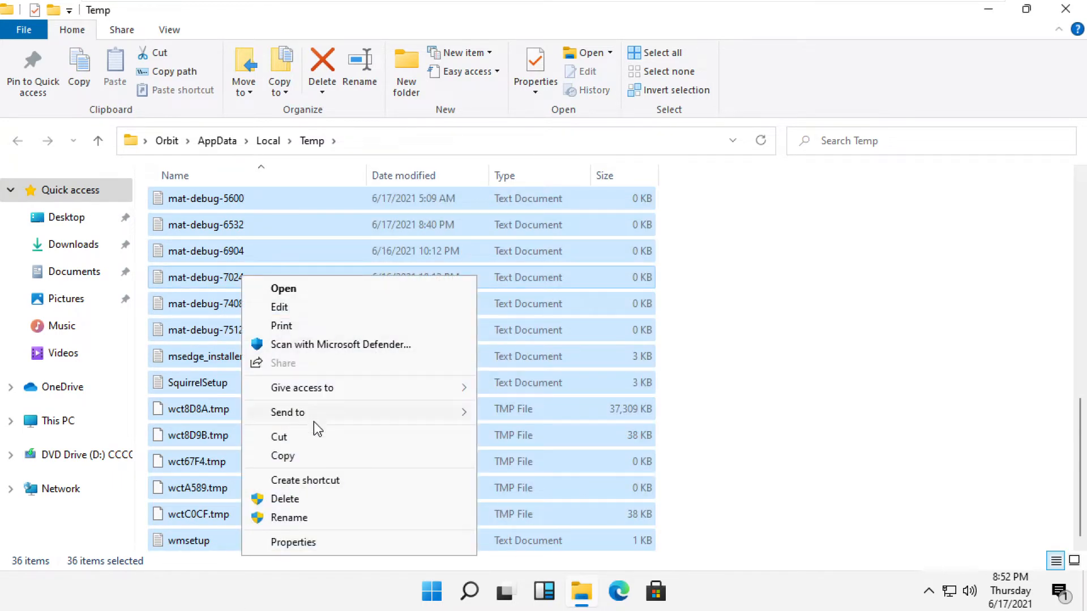
{"action": "left_click", "coordinate": [284, 498]}
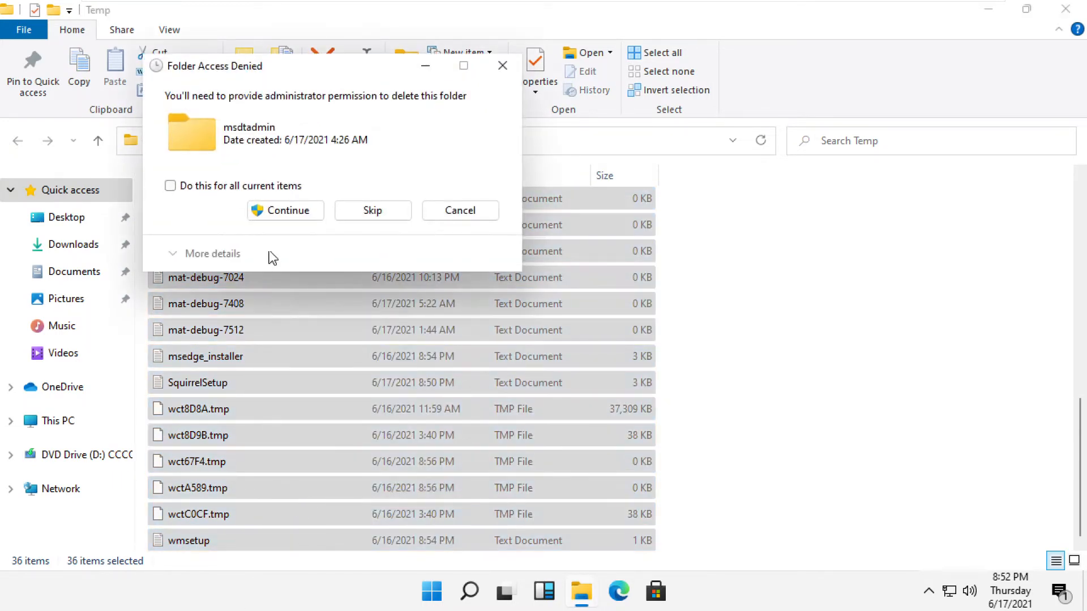
{"action": "left_click", "coordinate": [170, 186]}
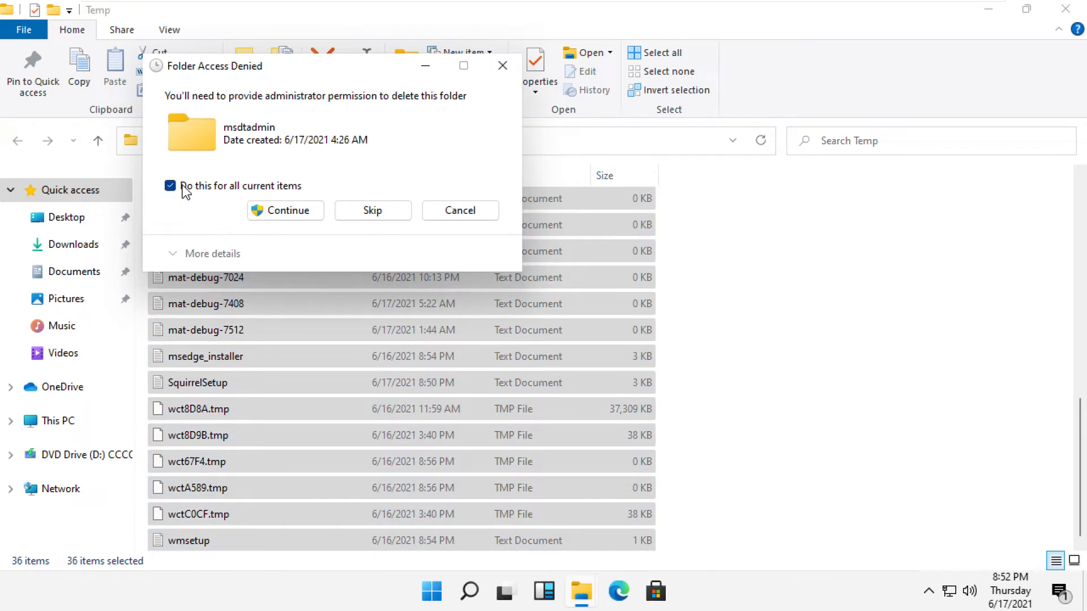
{"action": "left_click", "coordinate": [284, 210]}
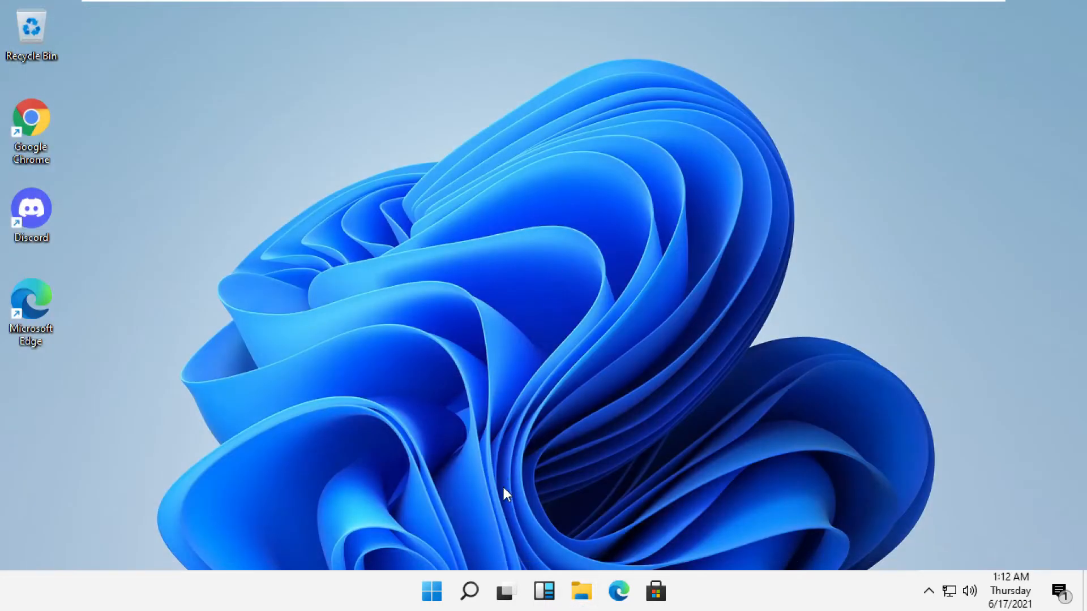
Step: Open Task Manager from search, start Run new task, and open the Browse window
{"action": "left_click", "coordinate": [469, 591]}
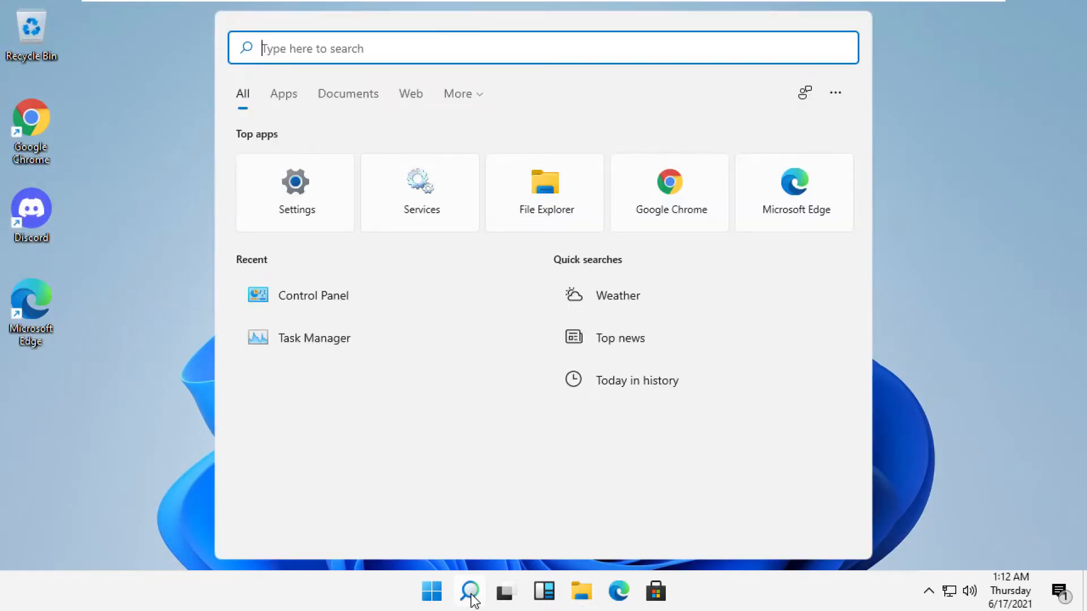
{"action": "type", "text": "task manager"}
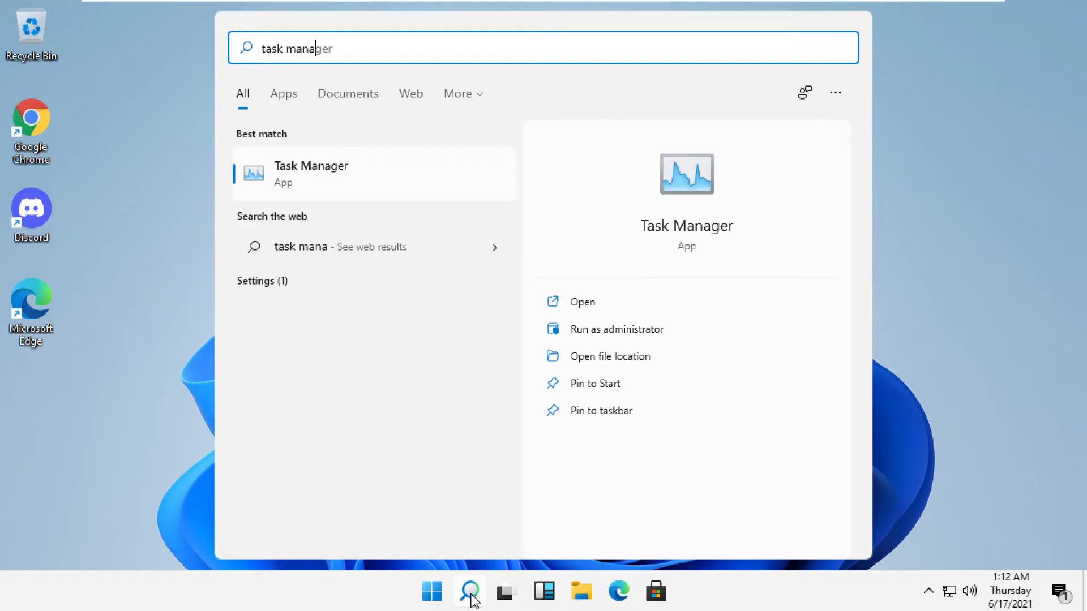
{"action": "type", "text": "ger"}
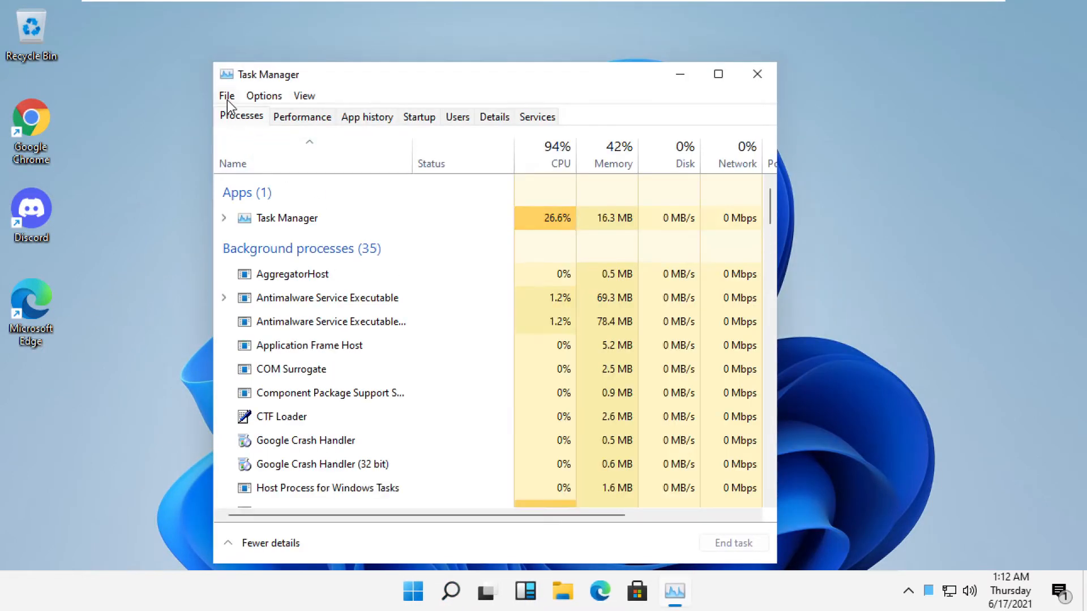
{"action": "left_click", "coordinate": [226, 96]}
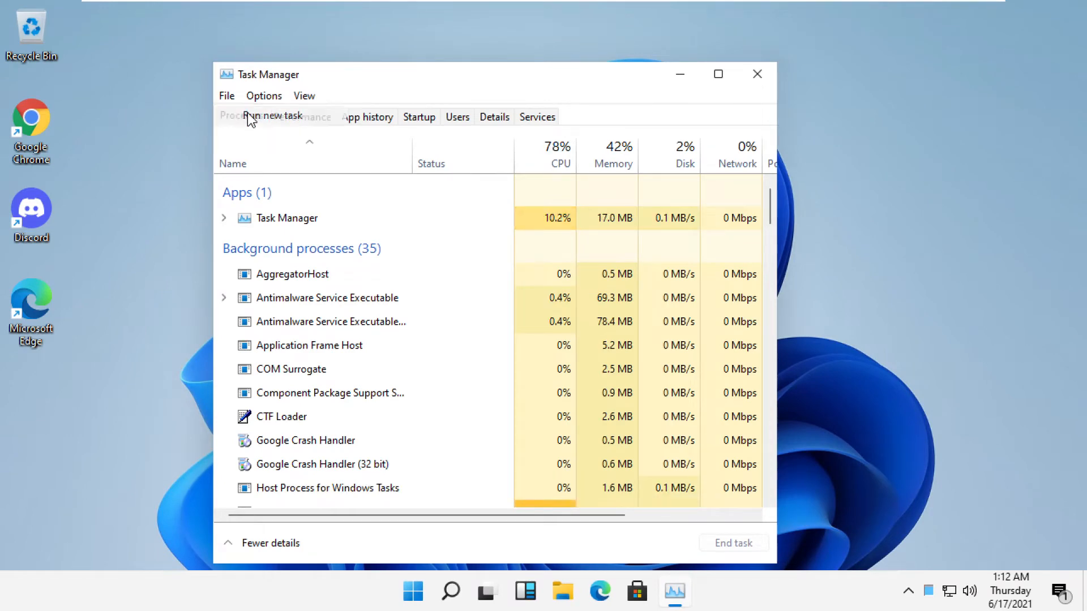
{"action": "left_click", "coordinate": [272, 115]}
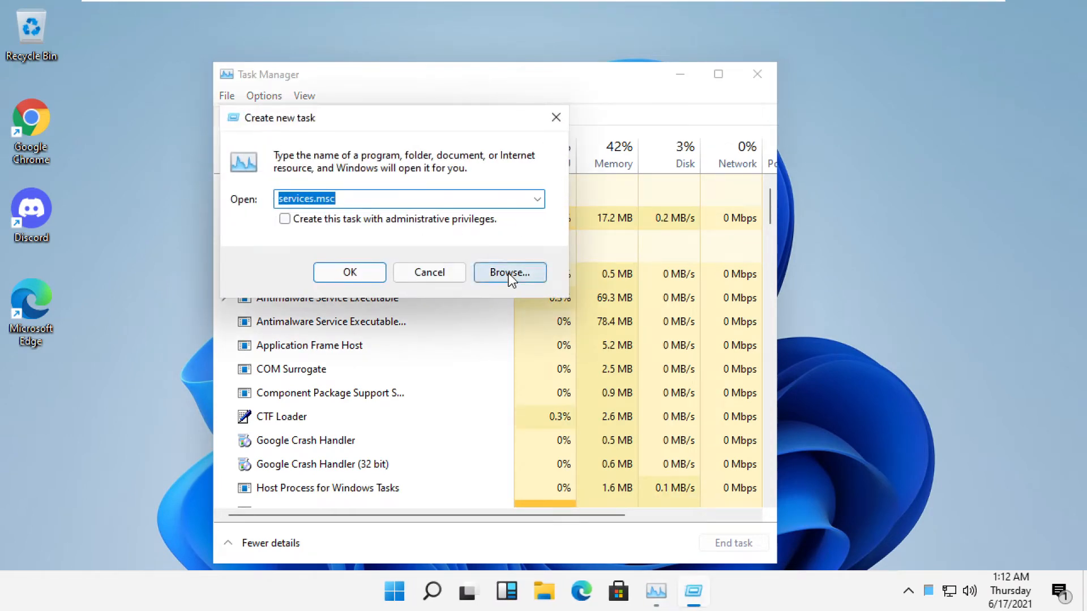
{"action": "left_click", "coordinate": [510, 271]}
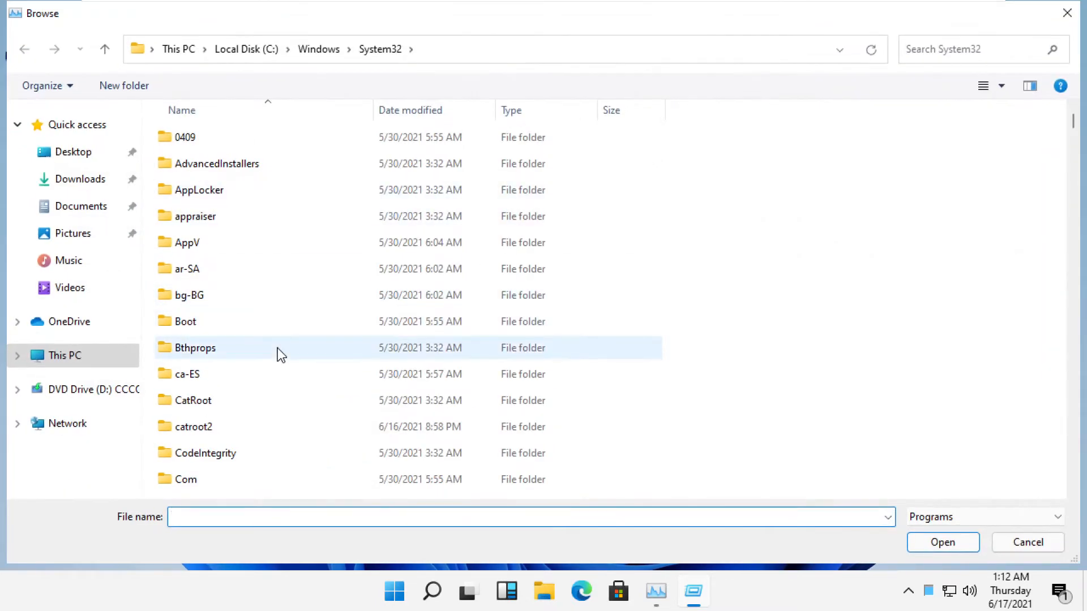
Step: Browse This PC > C: > Windows > System32 and choose cmd.exe
{"action": "left_click", "coordinate": [65, 355]}
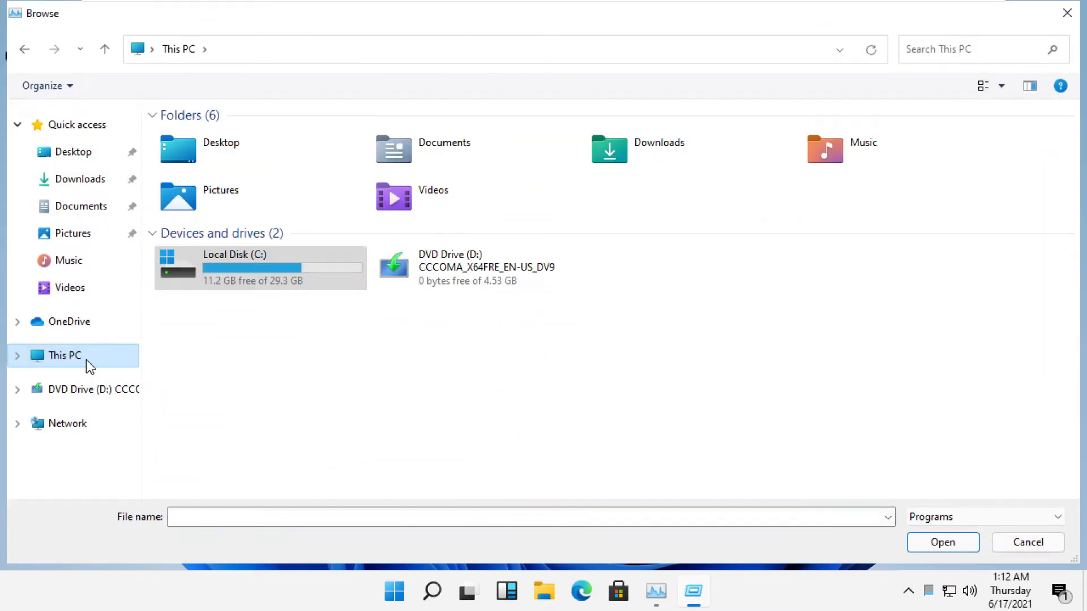
{"action": "double_click", "coordinate": [234, 268]}
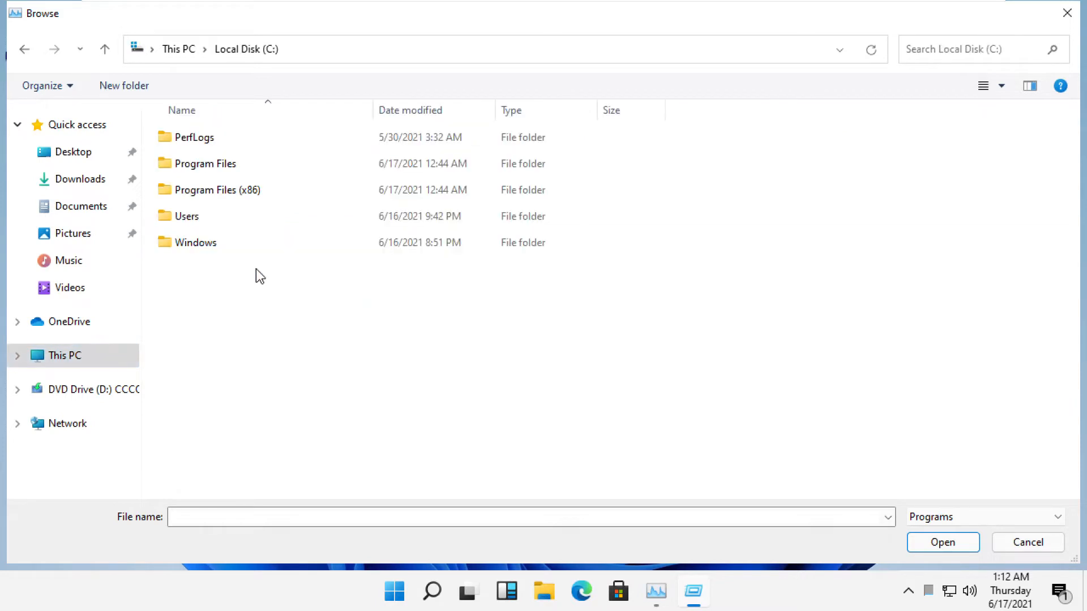
{"action": "left_click", "coordinate": [196, 242]}
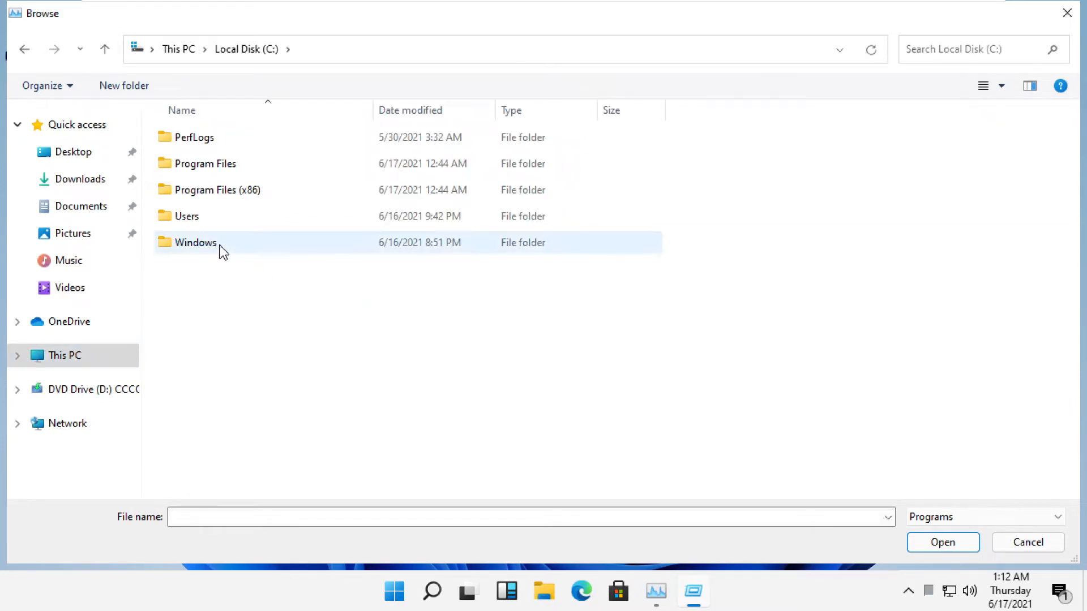
{"action": "double_click", "coordinate": [197, 242]}
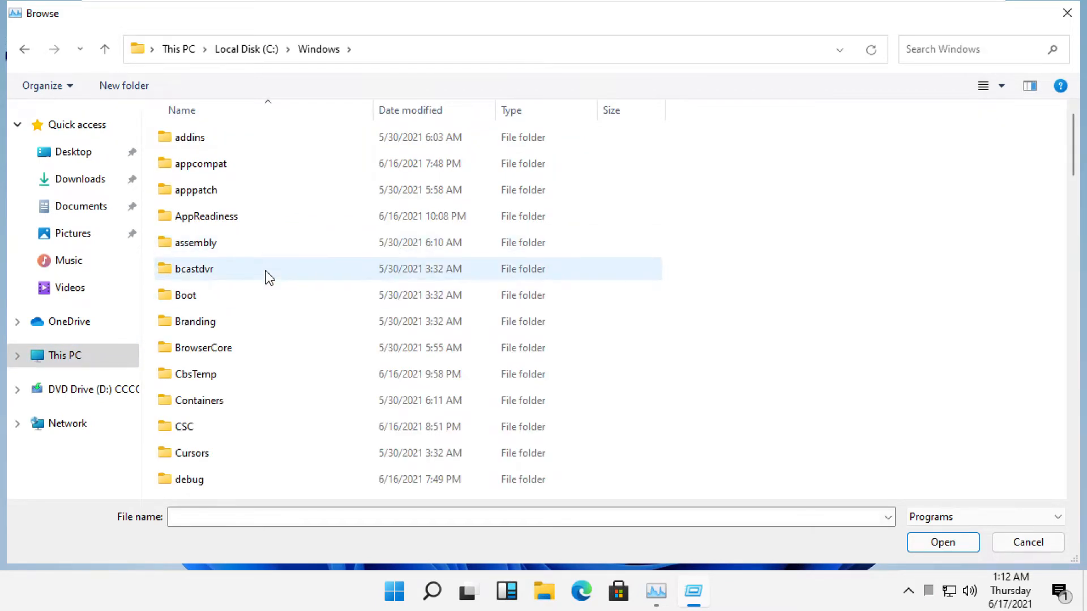
{"action": "scroll", "scroll_direction": "down", "scroll_amount": 3}
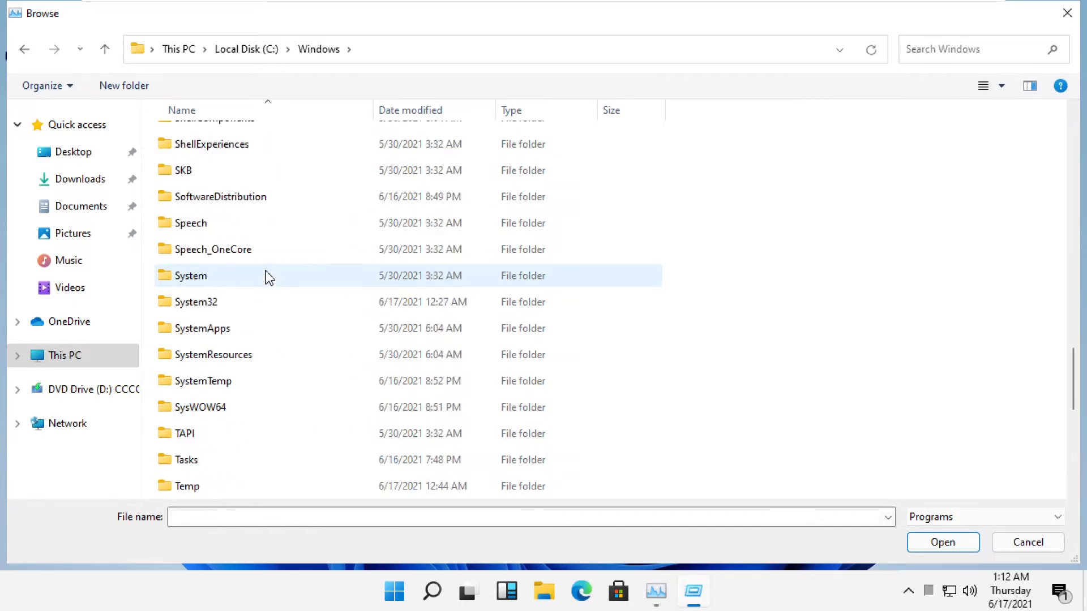
{"action": "scroll", "scroll_direction": "down", "scroll_amount": 3}
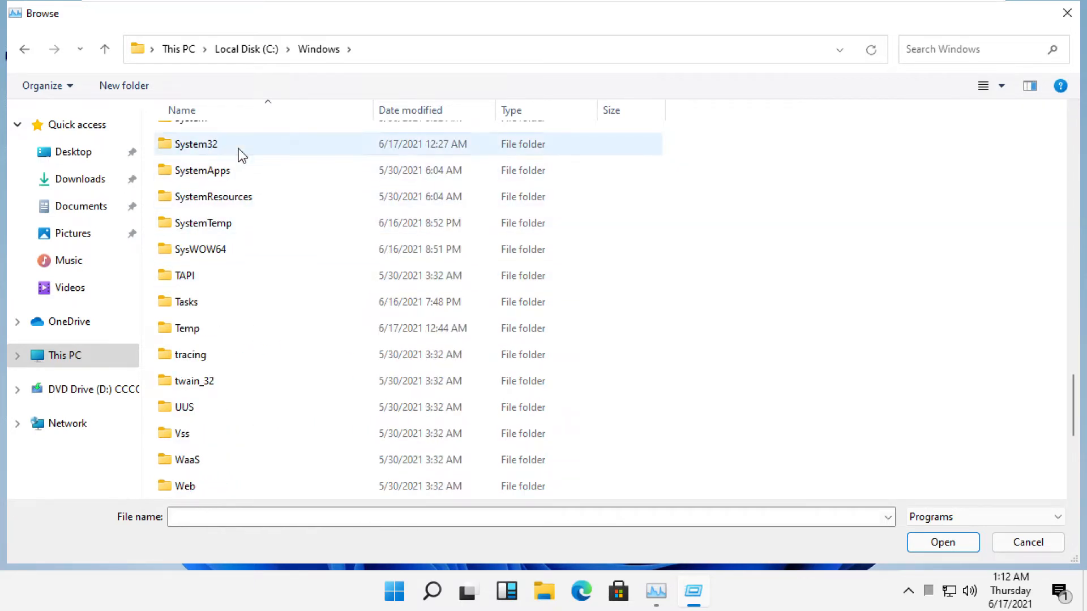
{"action": "double_click", "coordinate": [197, 143]}
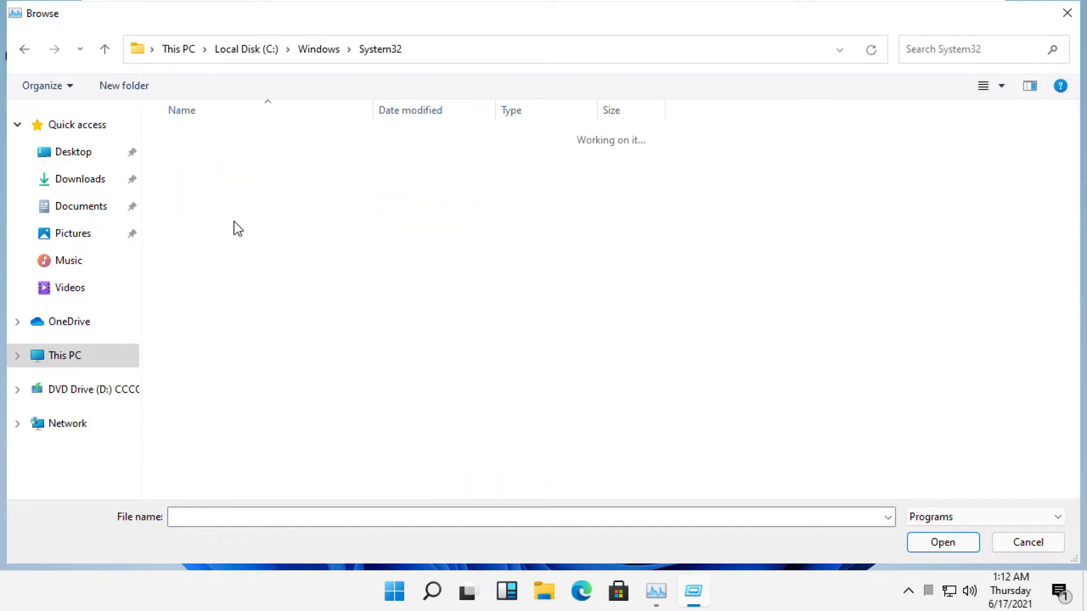
{"action": "left_click", "coordinate": [205, 222]}
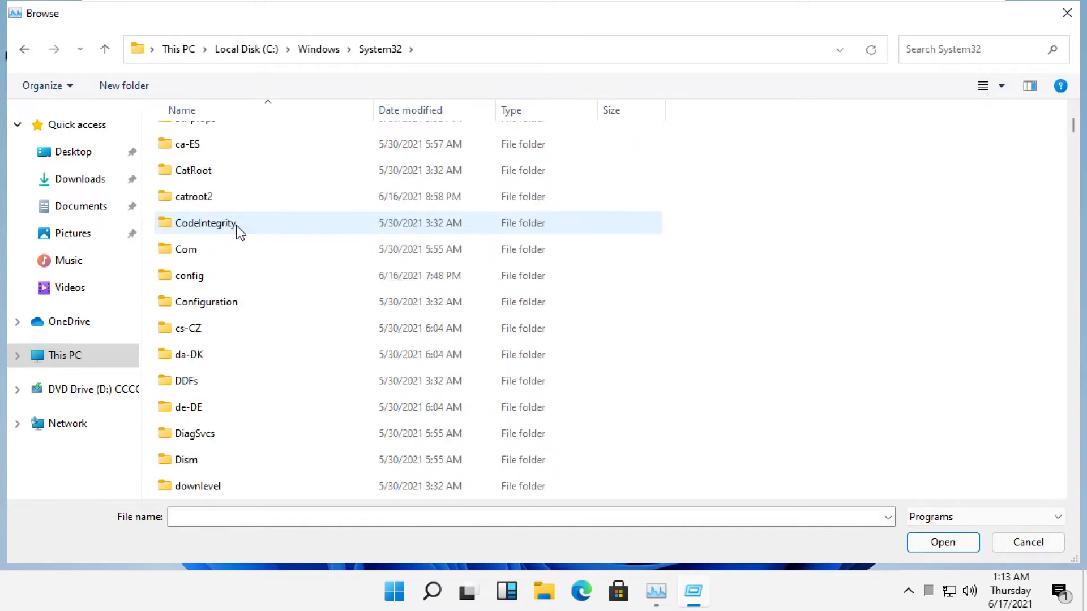
{"action": "scroll", "scroll_direction": "down", "scroll_amount": 3}
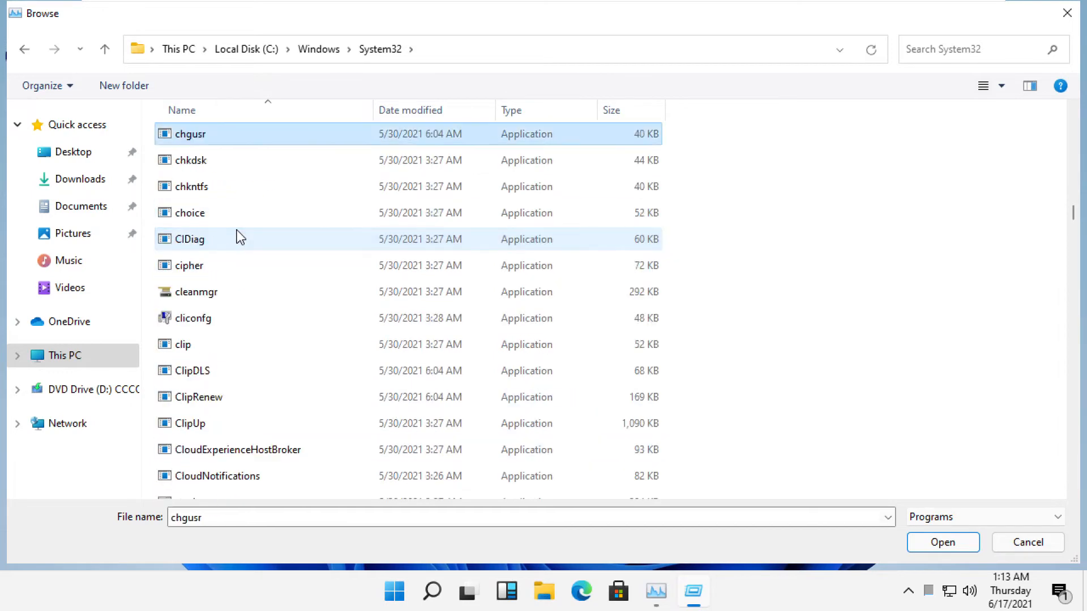
{"action": "scroll", "scroll_direction": "up", "scroll_amount": 3}
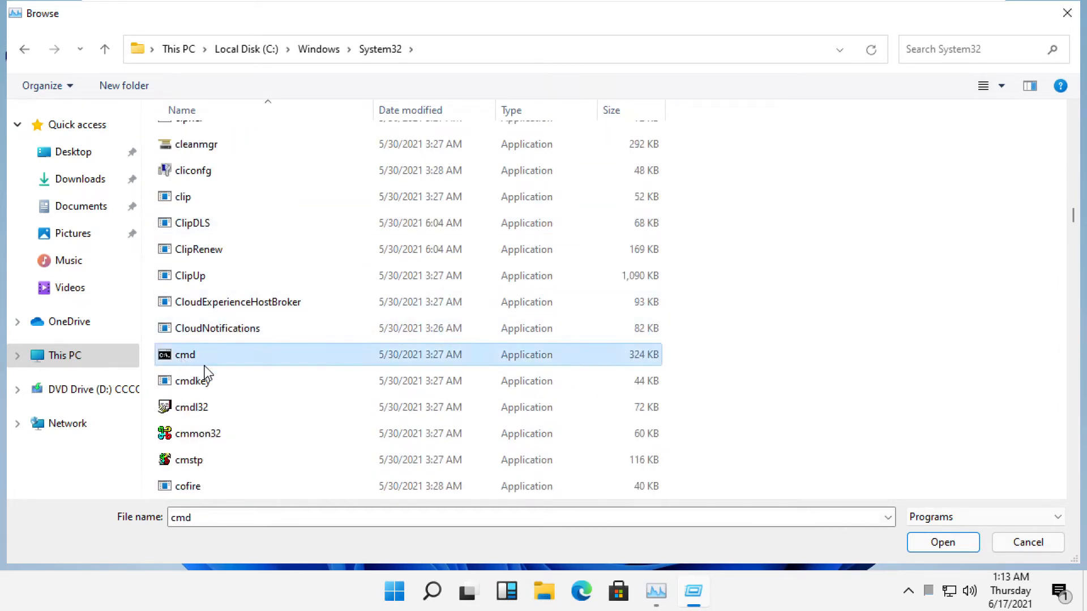
{"action": "mouse_move", "coordinate": [942, 542]}
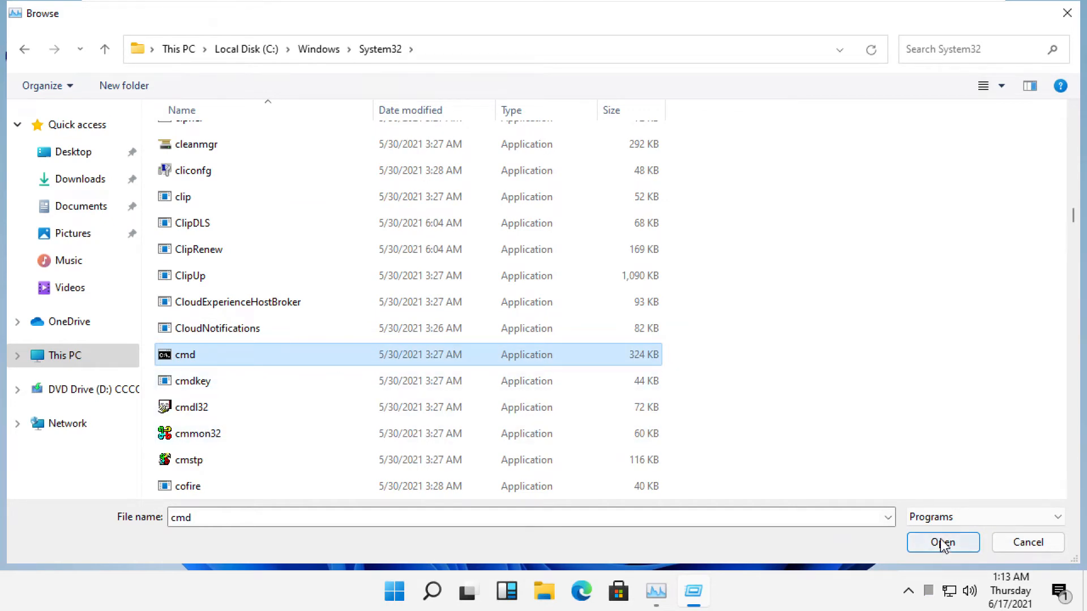
{"action": "left_click", "coordinate": [942, 542]}
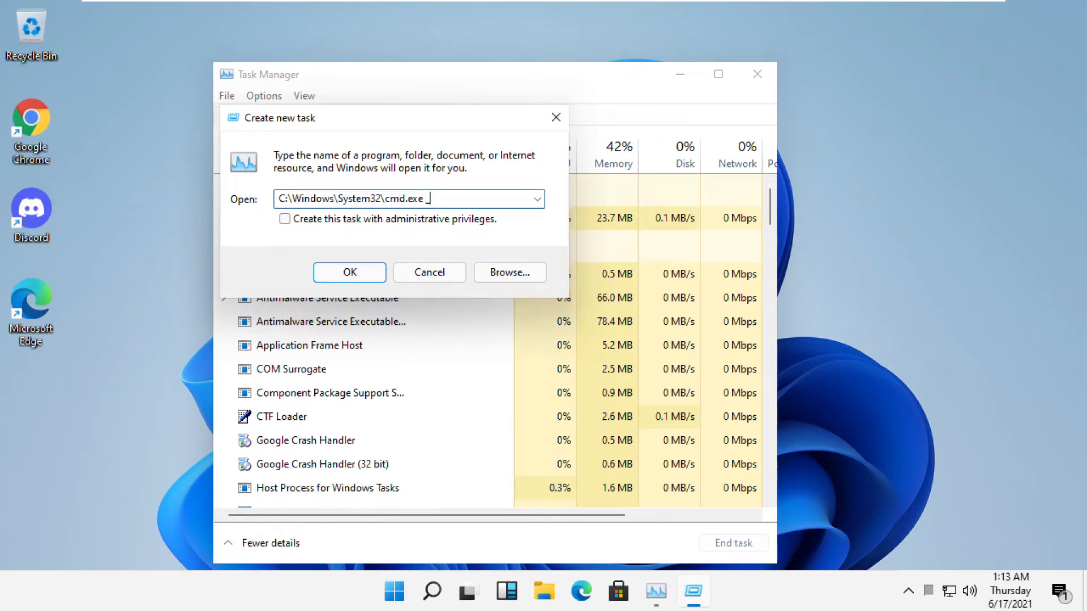
Step: Append --update to the cmd.exe path and enable administrative privileges
{"action": "type", "text": "--"}
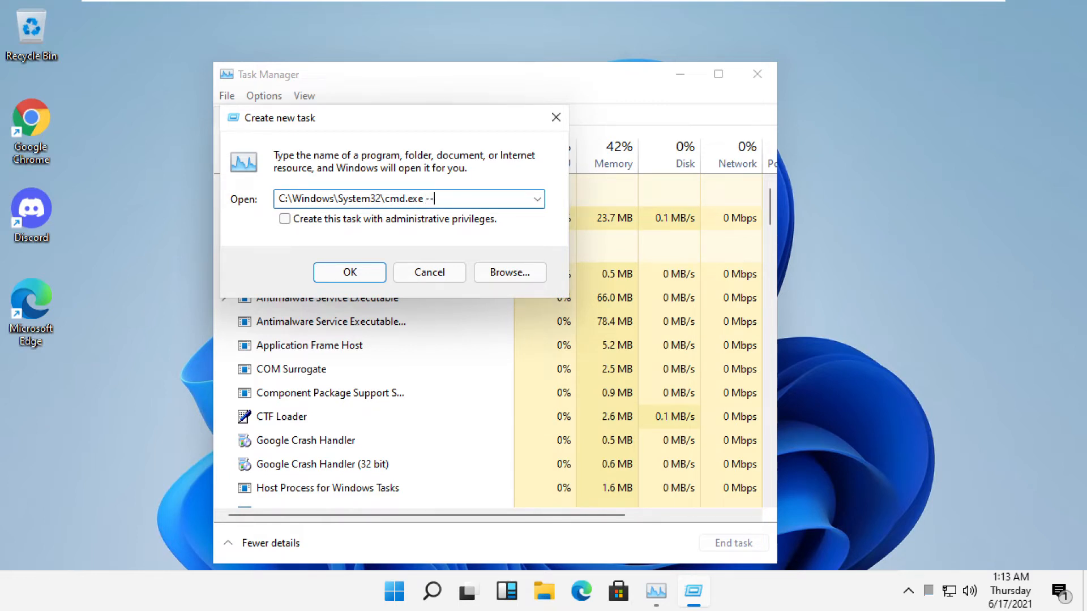
{"action": "type", "text": "updat"}
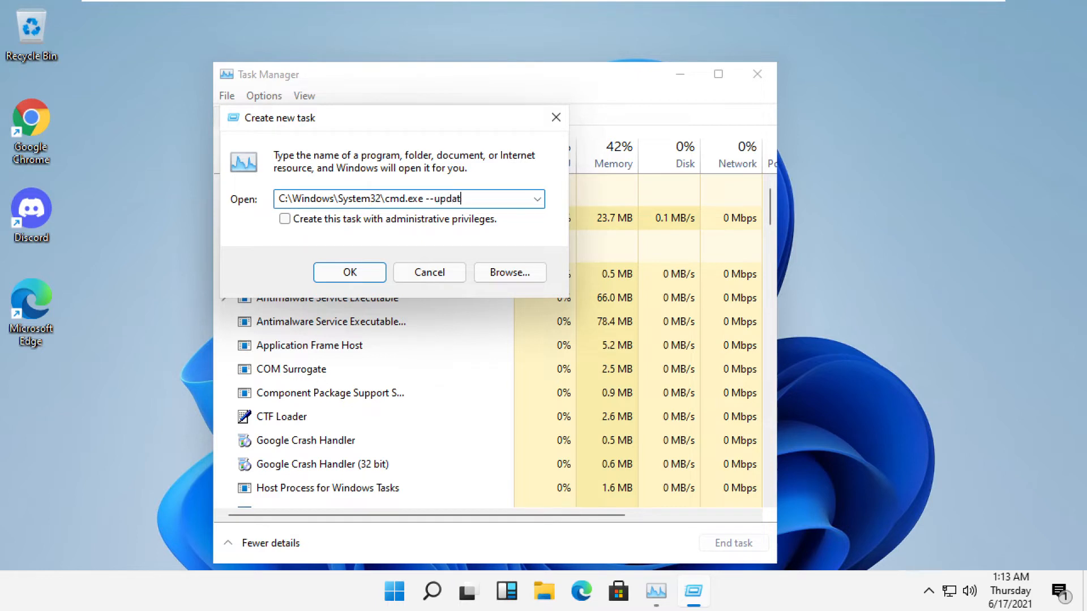
{"action": "type", "text": "e"}
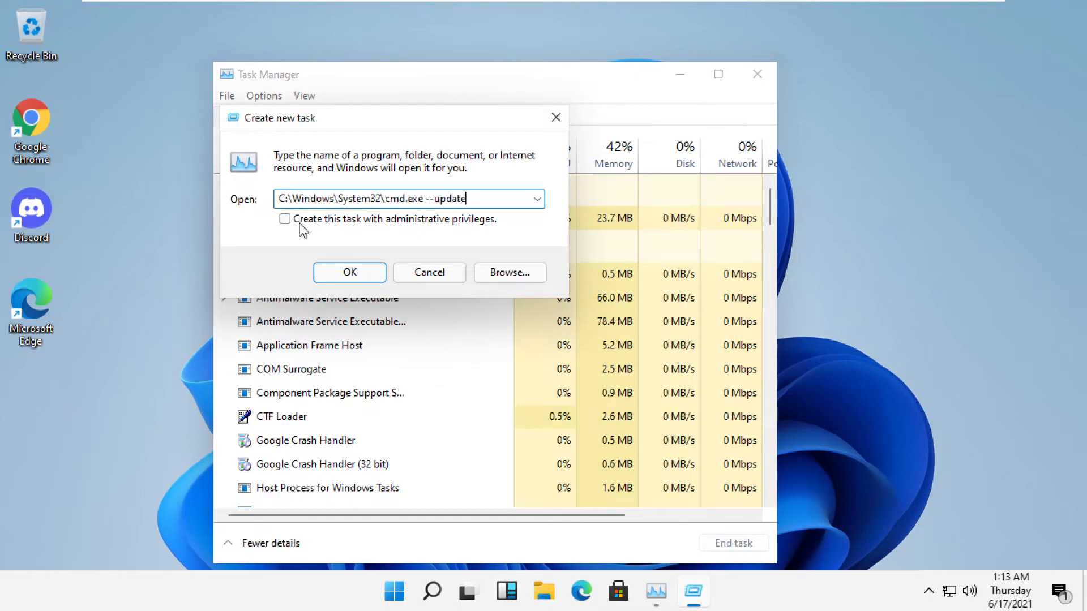
{"action": "left_click", "coordinate": [285, 219]}
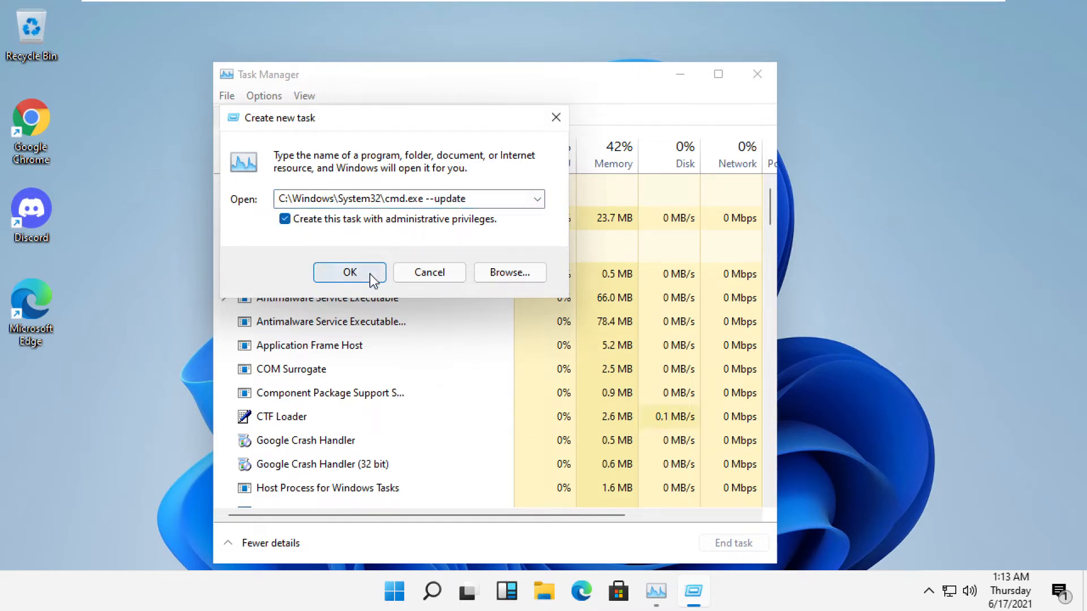
Step: Launch the elevated Command Prompt, maximize it, and type gpupdate /force
{"action": "left_click", "coordinate": [349, 272]}
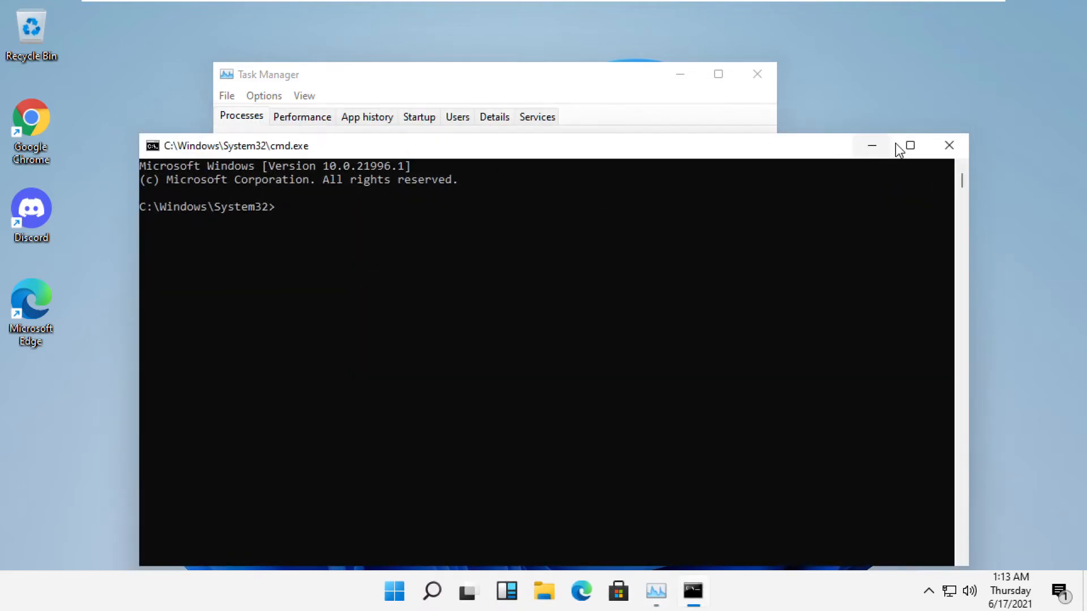
{"action": "left_click", "coordinate": [909, 145]}
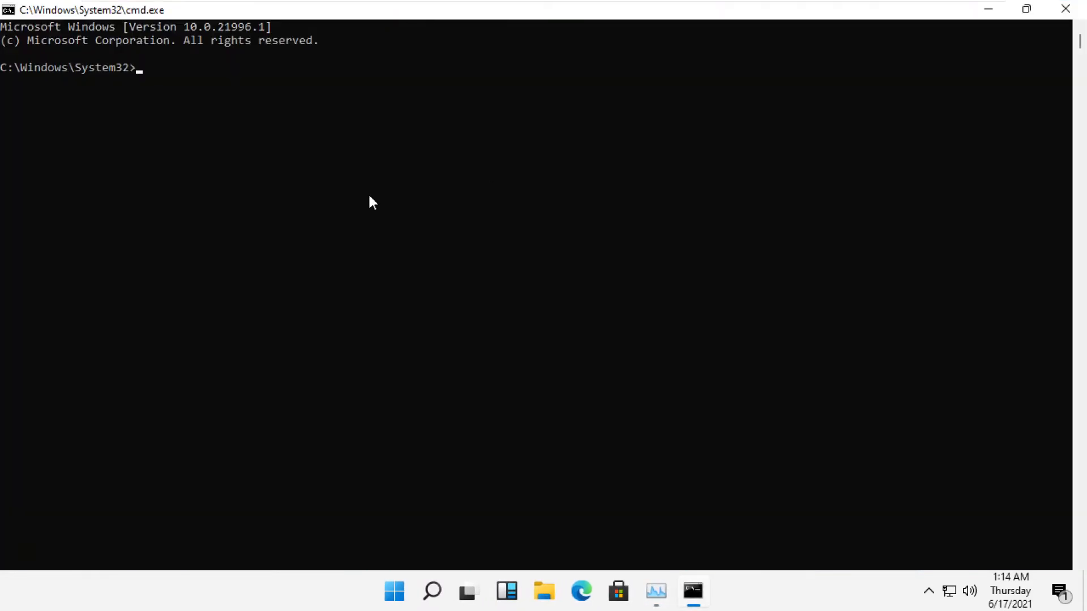
{"action": "type", "text": "gpup"}
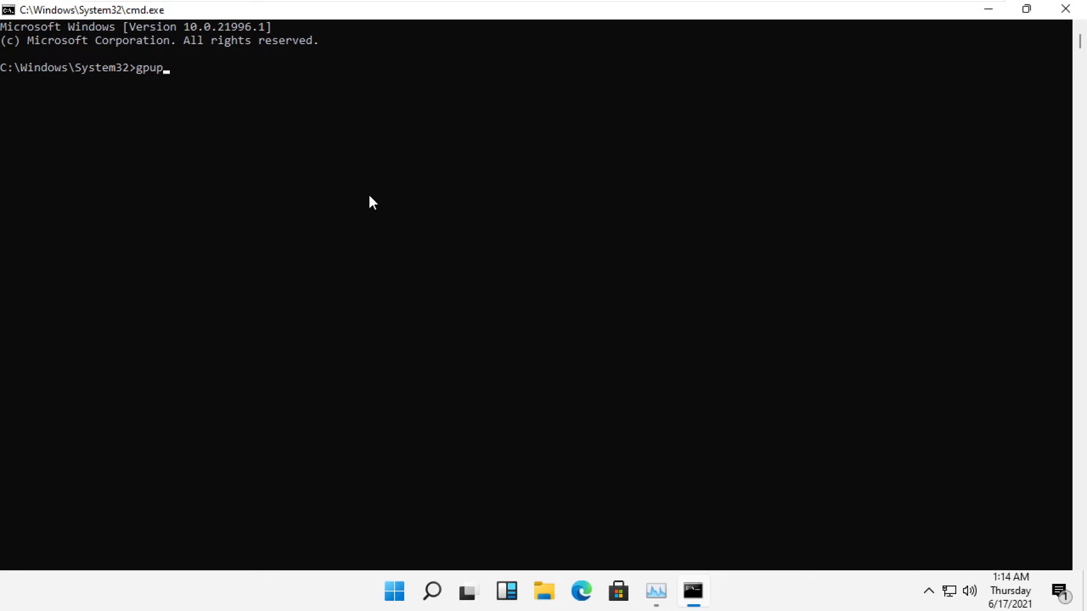
{"action": "type", "text": "date /"}
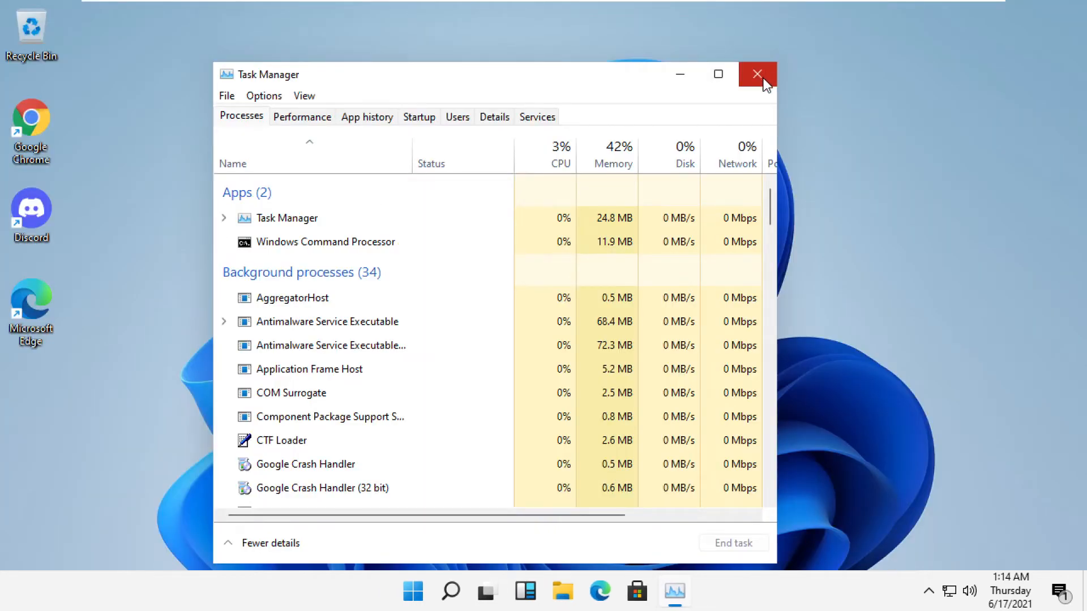
Step: Close Task Manager and search for 'control panel'
{"action": "left_click", "coordinate": [756, 74]}
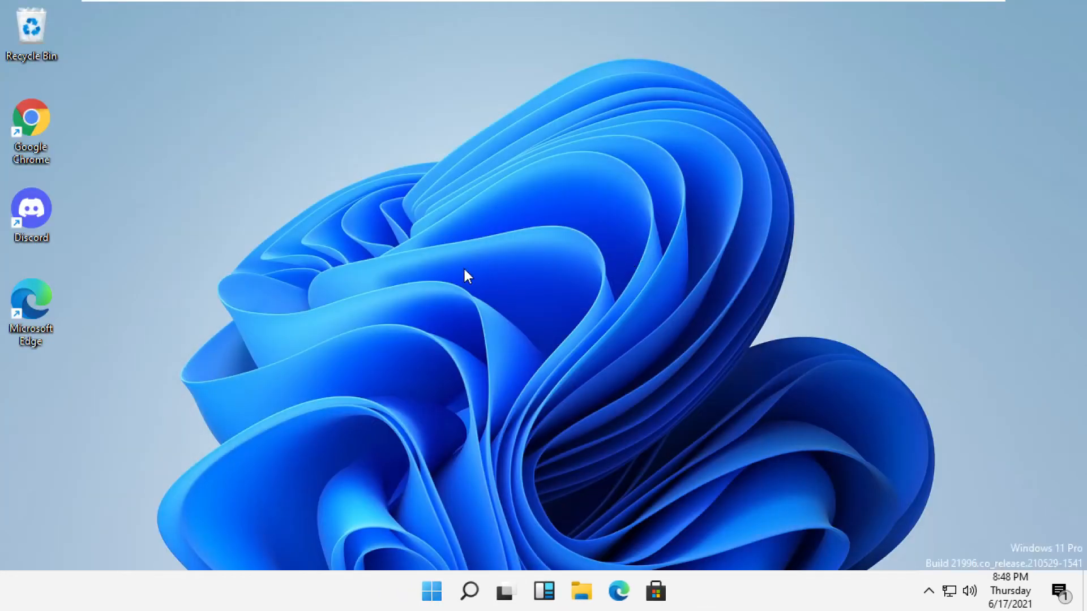
{"action": "mouse_move", "coordinate": [469, 590]}
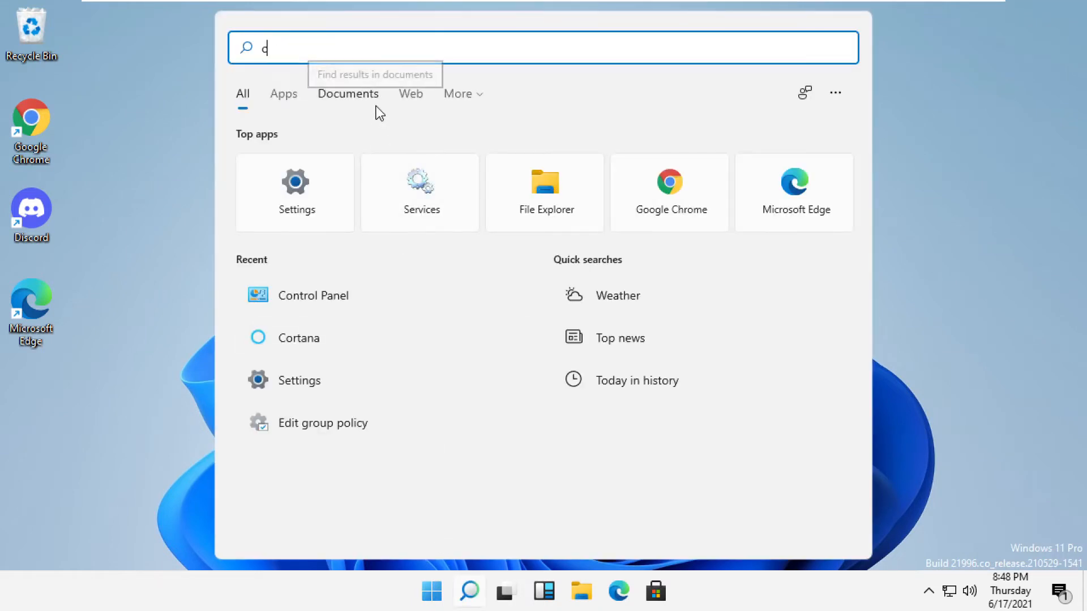
{"action": "type", "text": "control panel"}
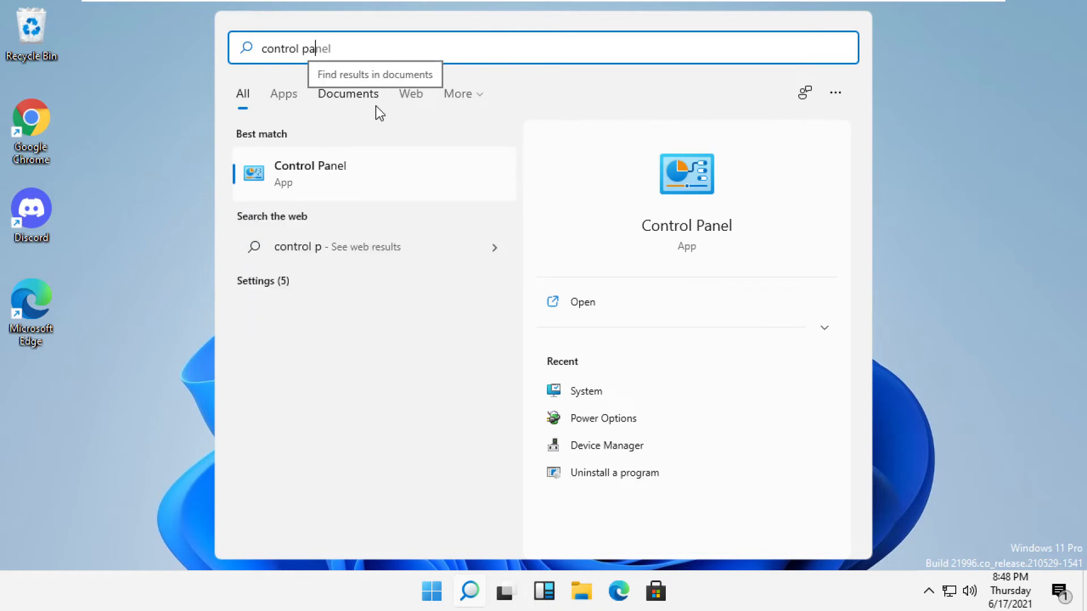
{"action": "type", "text": "nel"}
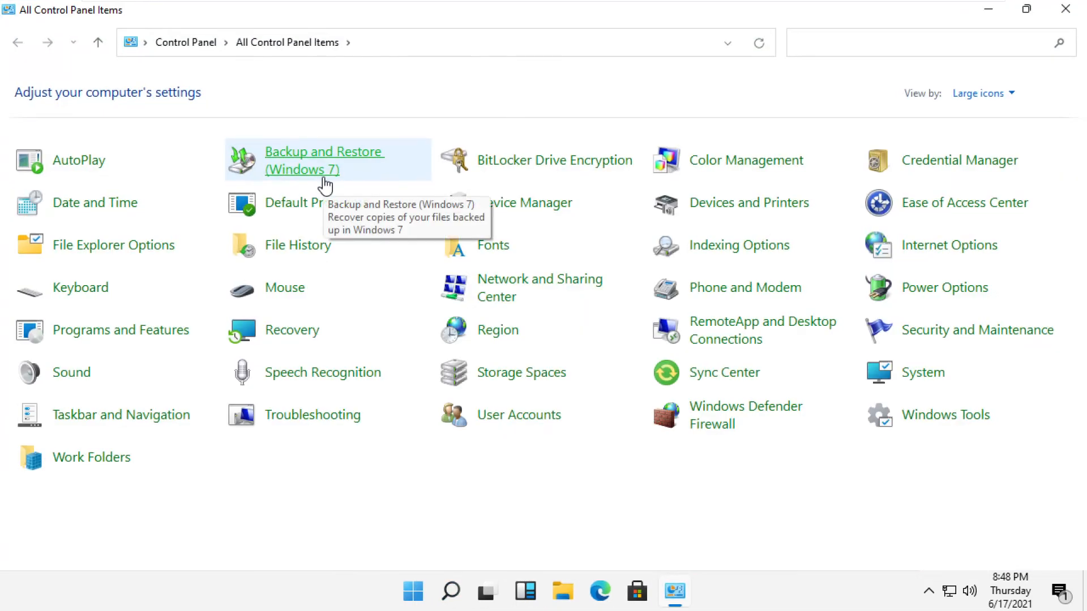
{"action": "mouse_move", "coordinate": [951, 93]}
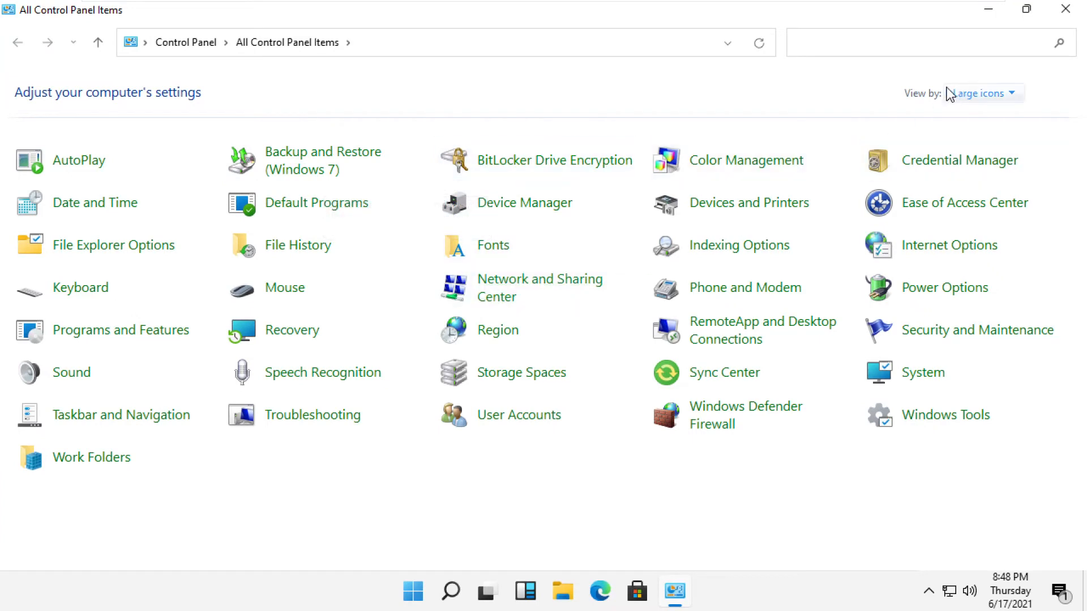
Step: Switch Control Panel to Category view, then open System and Security > System
{"action": "left_click", "coordinate": [980, 93]}
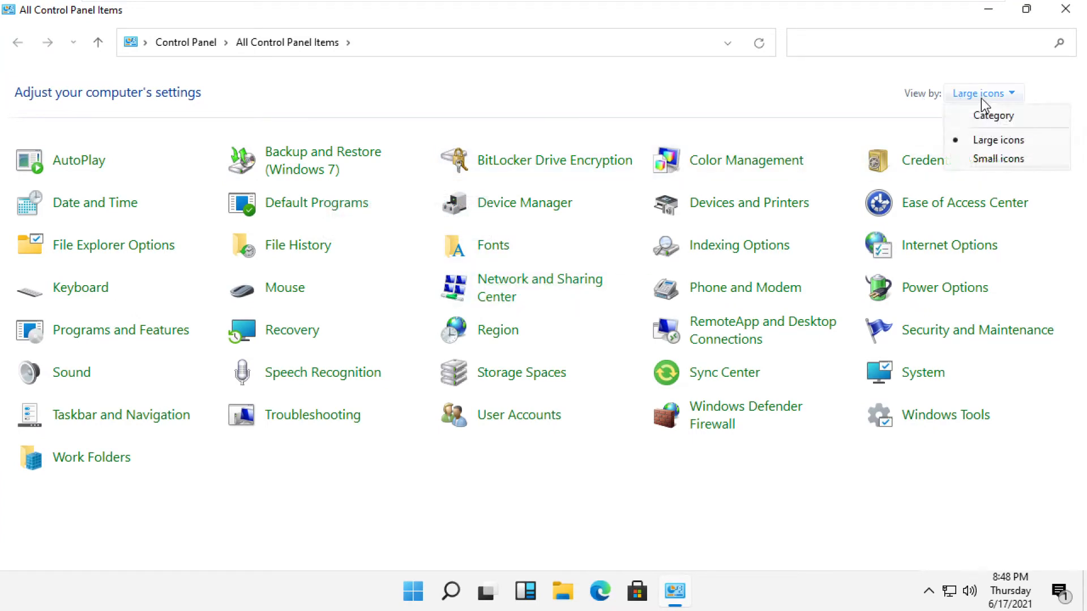
{"action": "left_click", "coordinate": [994, 116]}
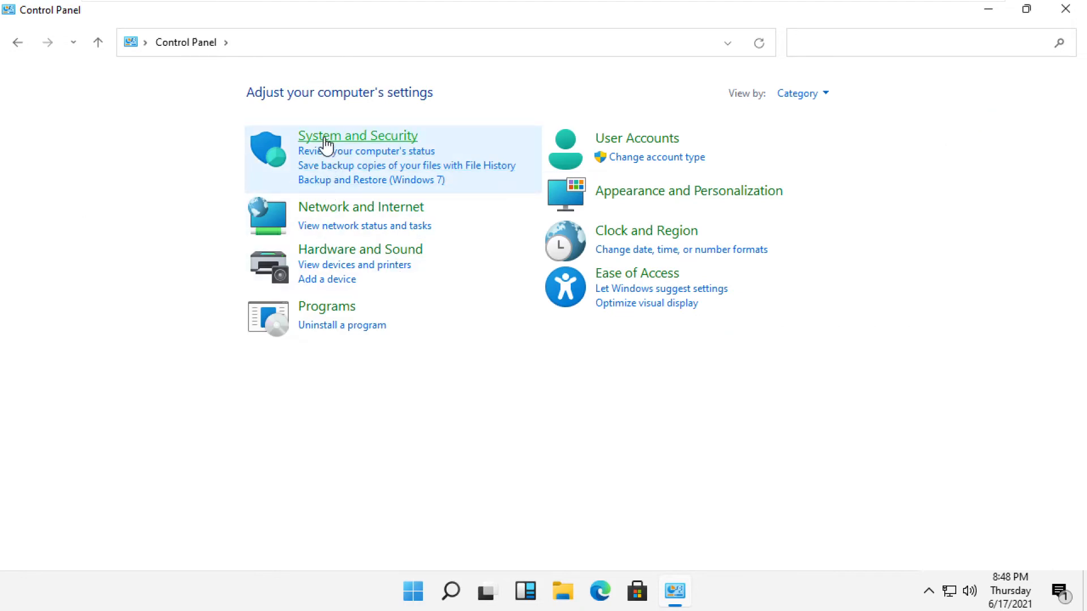
{"action": "left_click", "coordinate": [357, 135]}
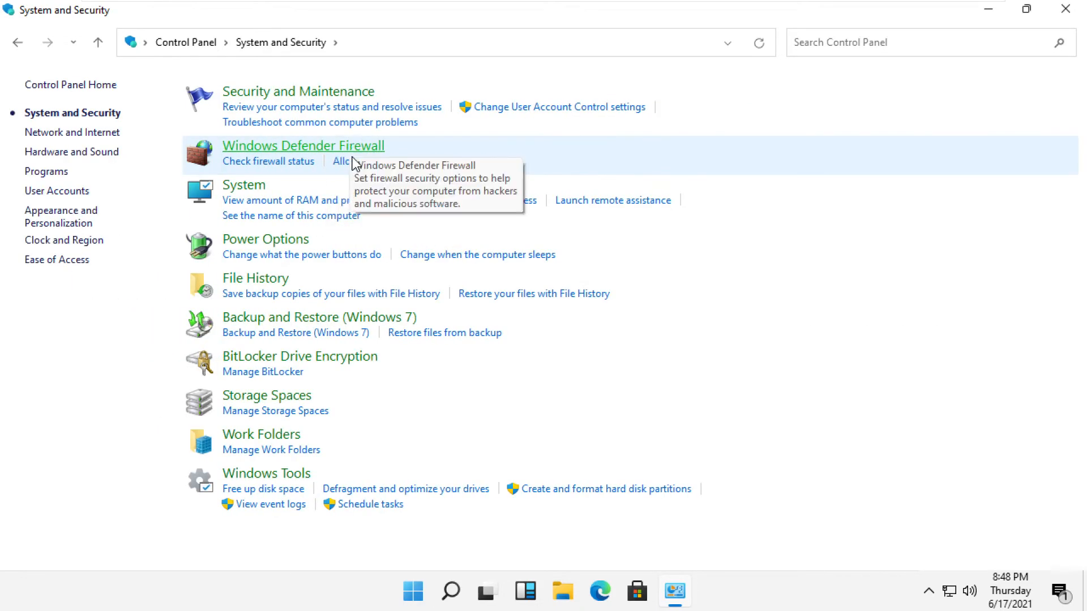
{"action": "mouse_move", "coordinate": [250, 192]}
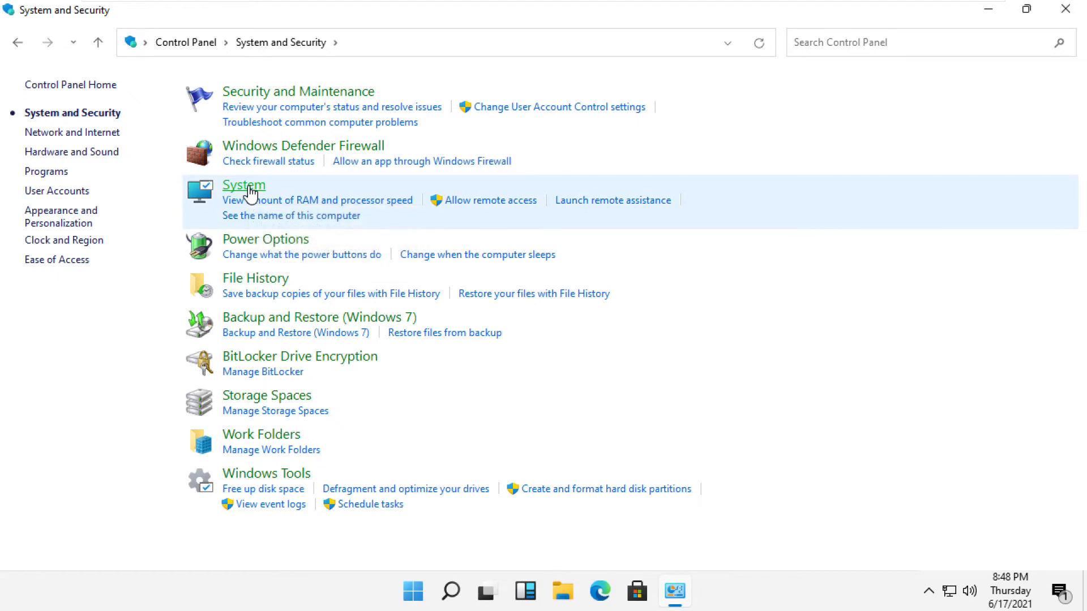
{"action": "left_click", "coordinate": [243, 185]}
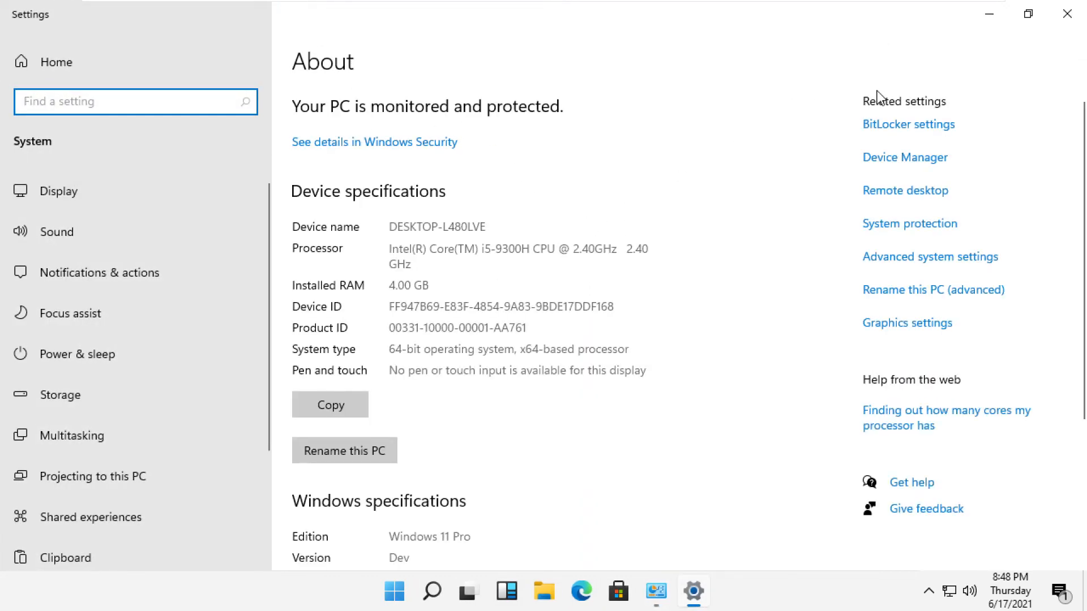
Step: Go from Advanced system settings through Performance Options' Advanced tab to Virtual Memory
{"action": "left_click", "coordinate": [929, 256]}
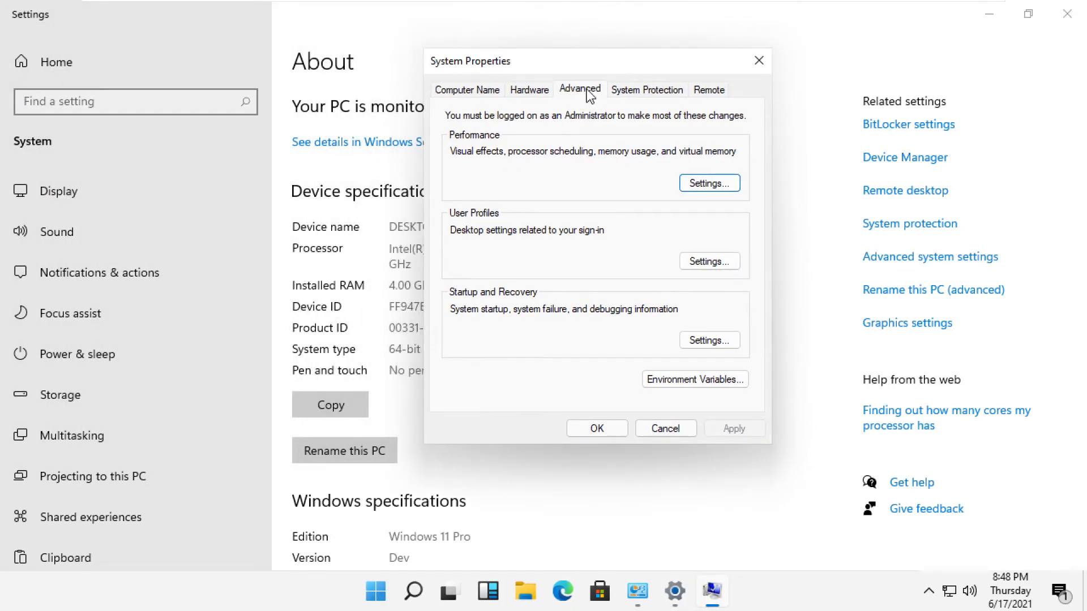
{"action": "mouse_move", "coordinate": [477, 145]}
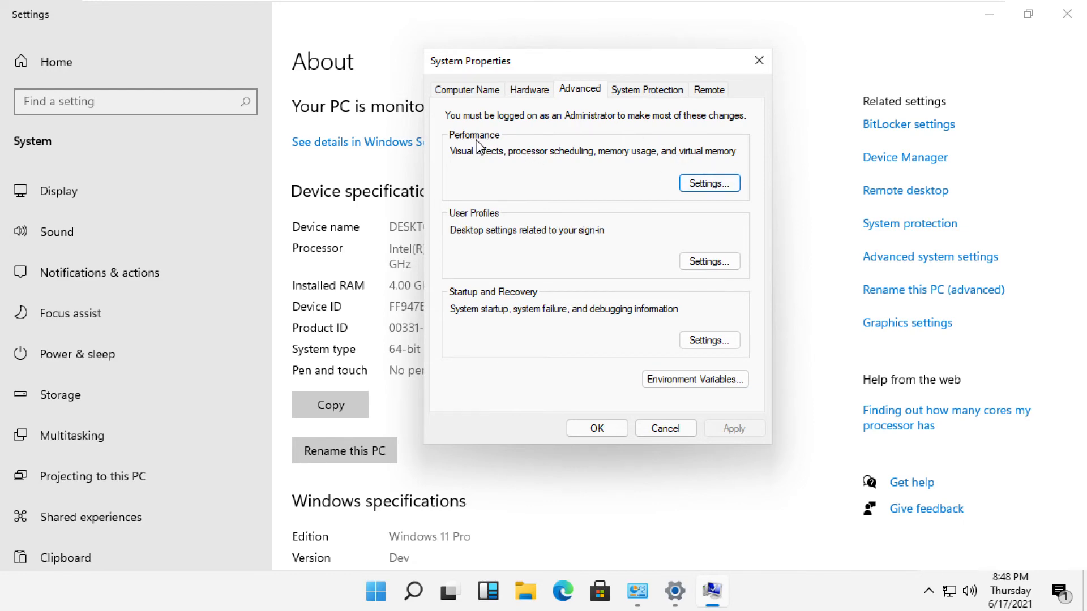
{"action": "left_click", "coordinate": [709, 183]}
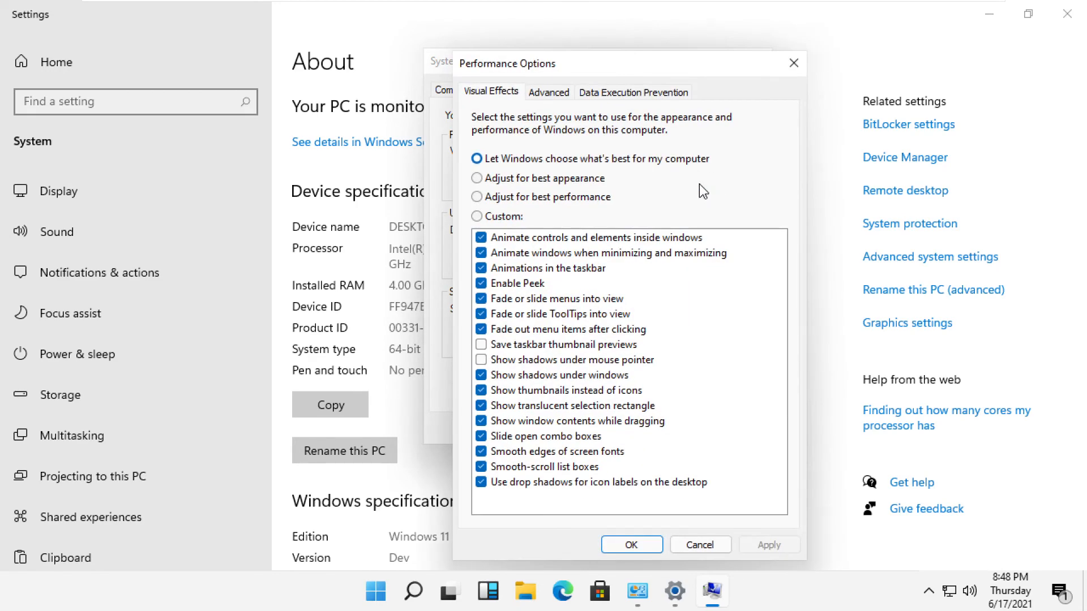
{"action": "left_click", "coordinate": [547, 91]}
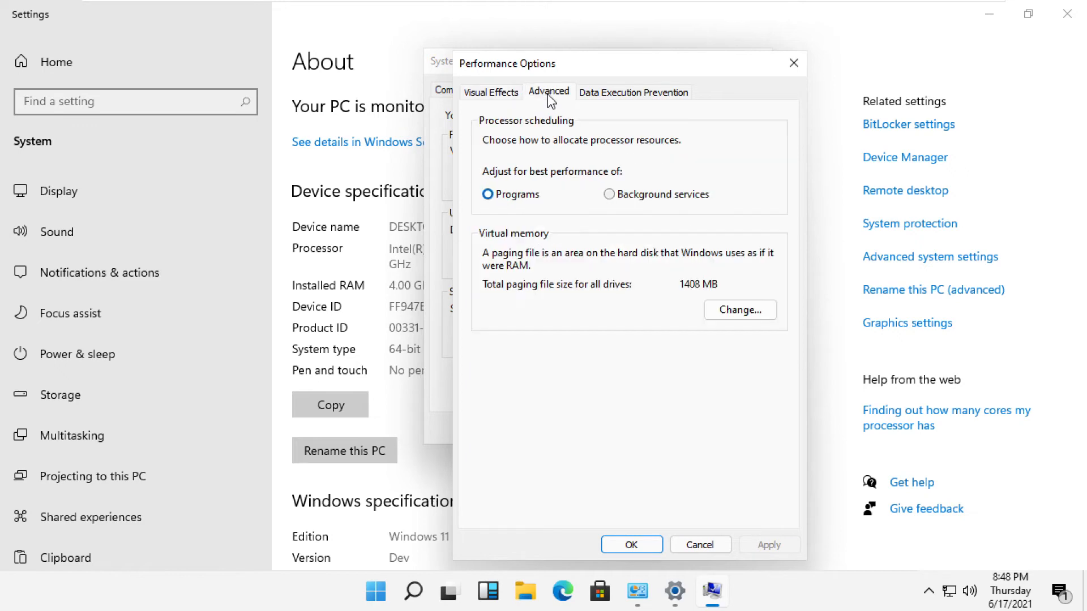
{"action": "mouse_move", "coordinate": [500, 243]}
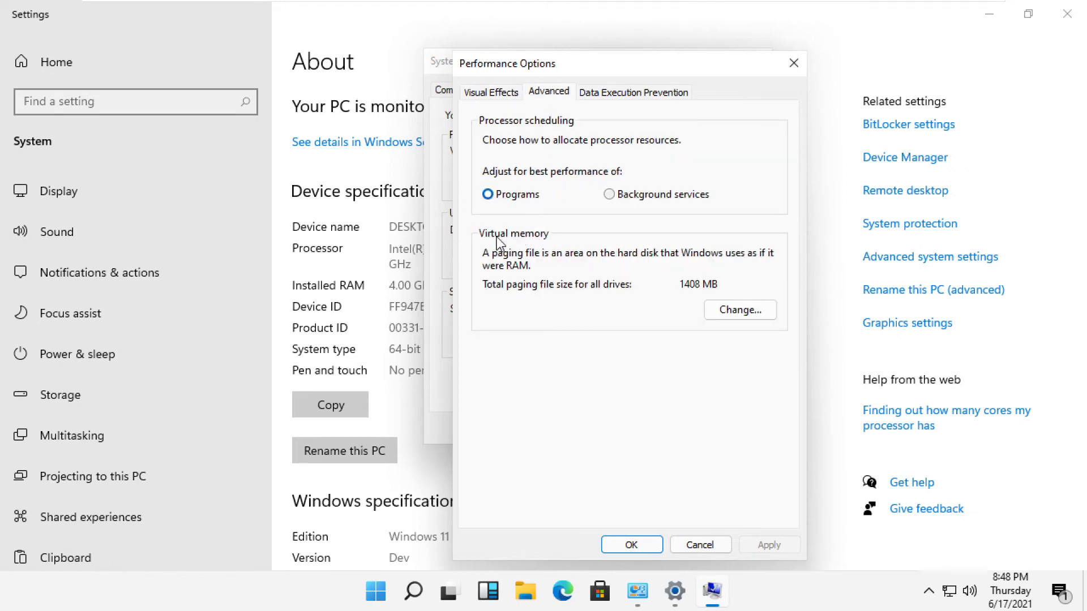
{"action": "left_click", "coordinate": [739, 310]}
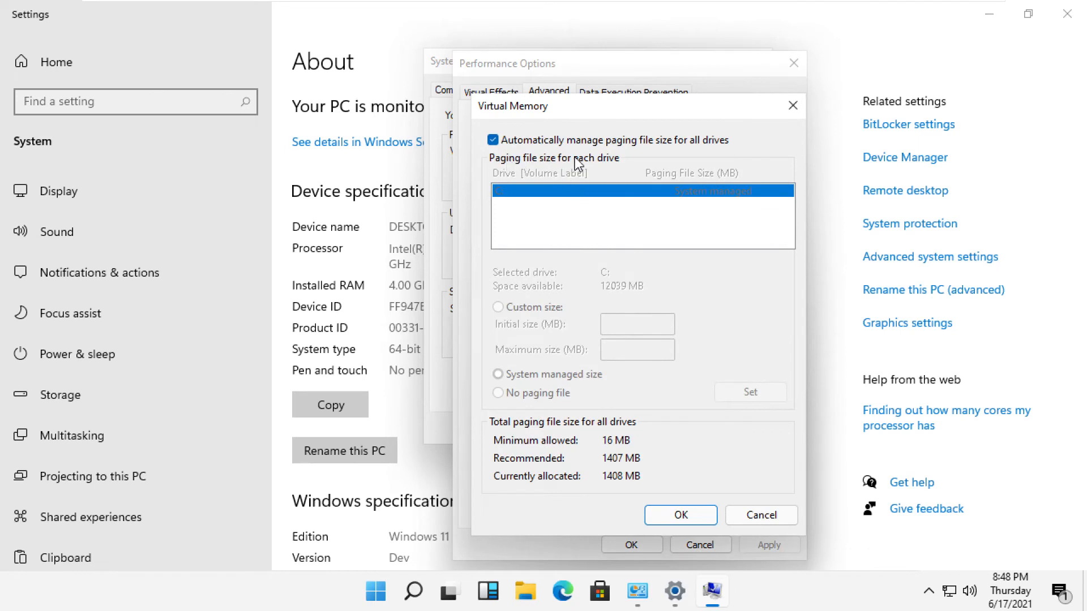
Step: Turn off automatic paging, set C: to 100–3000 MB custom size, and accept the warning
{"action": "left_click", "coordinate": [493, 139]}
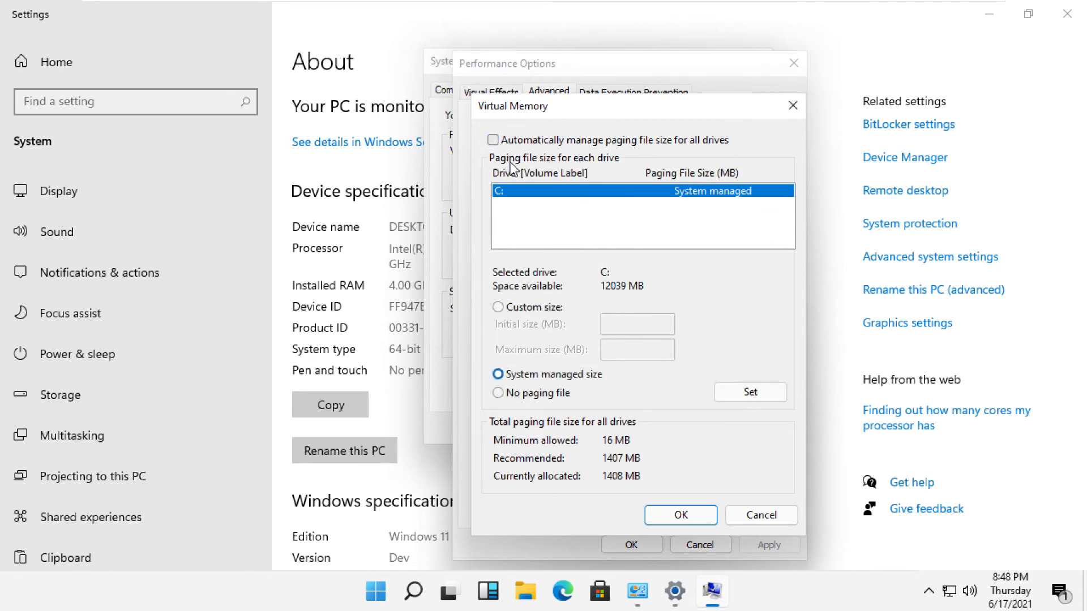
{"action": "mouse_move", "coordinate": [539, 211]}
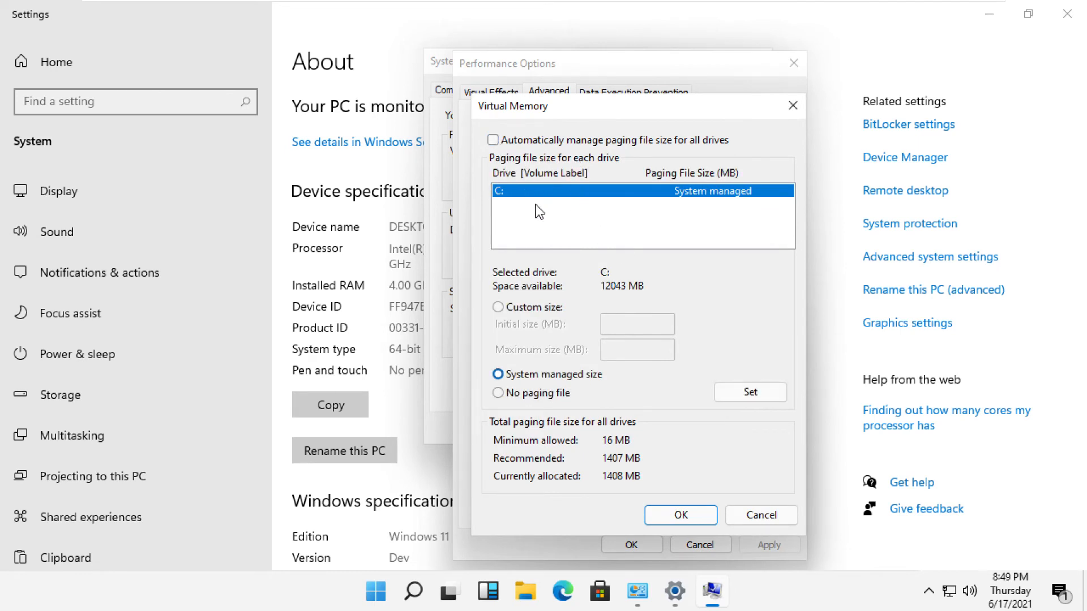
{"action": "left_click", "coordinate": [499, 307]}
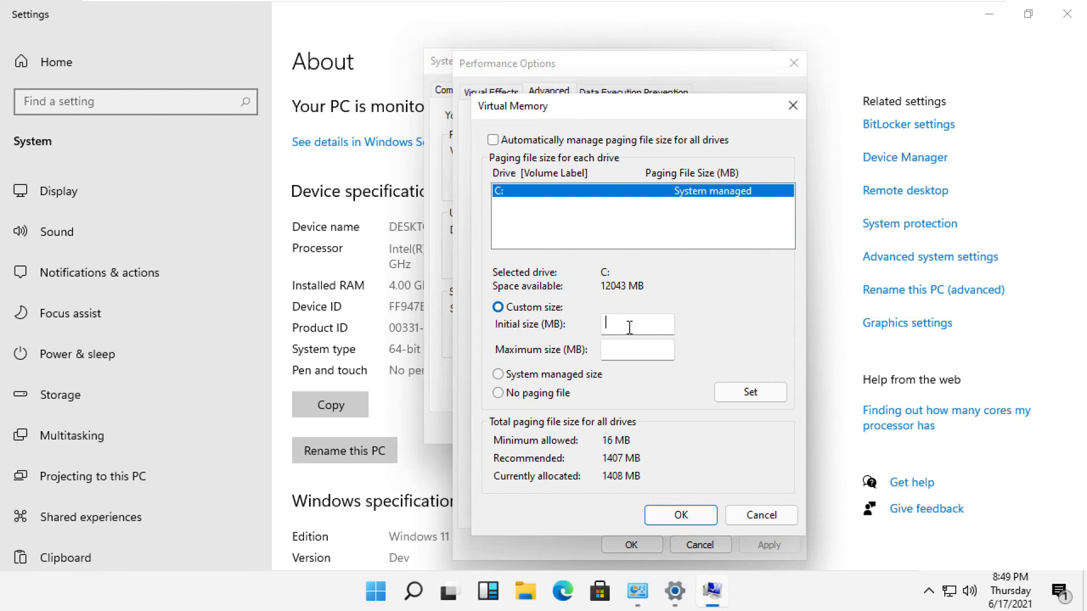
{"action": "type", "text": "100"}
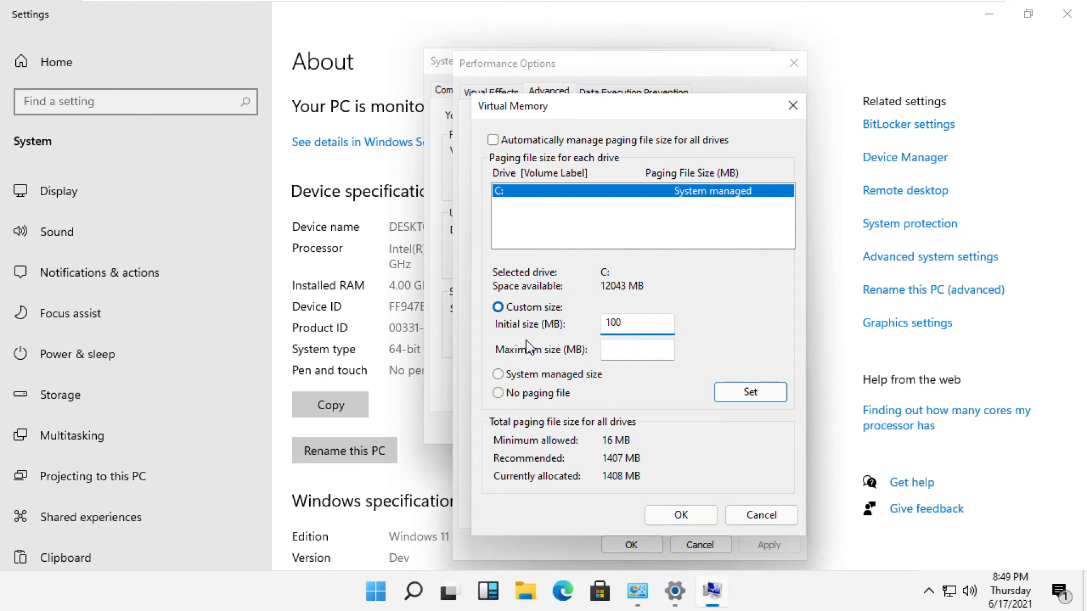
{"action": "left_click", "coordinate": [636, 349]}
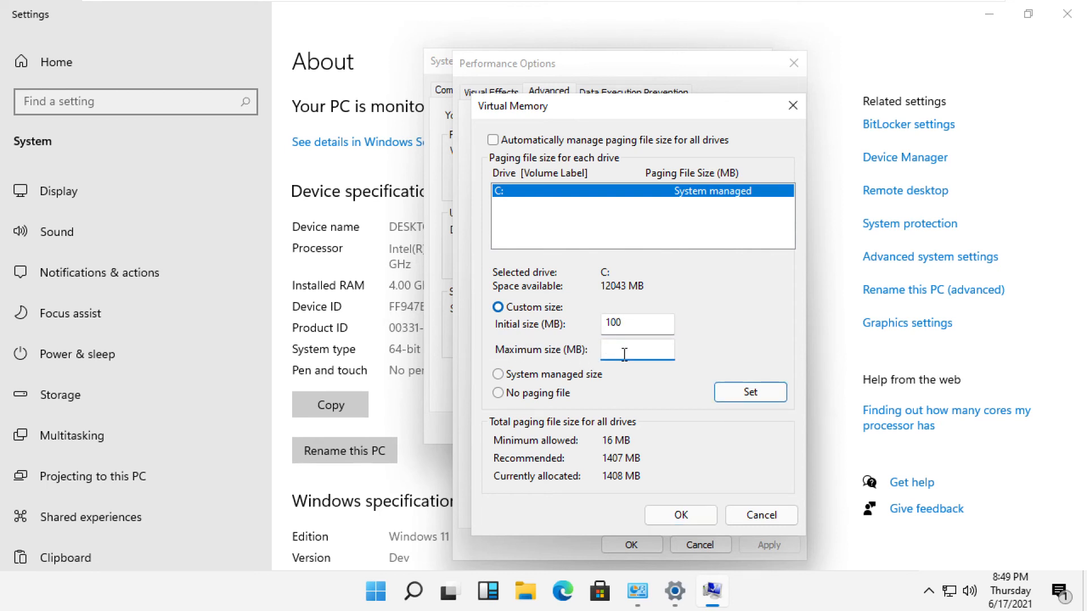
{"action": "type", "text": "3000"}
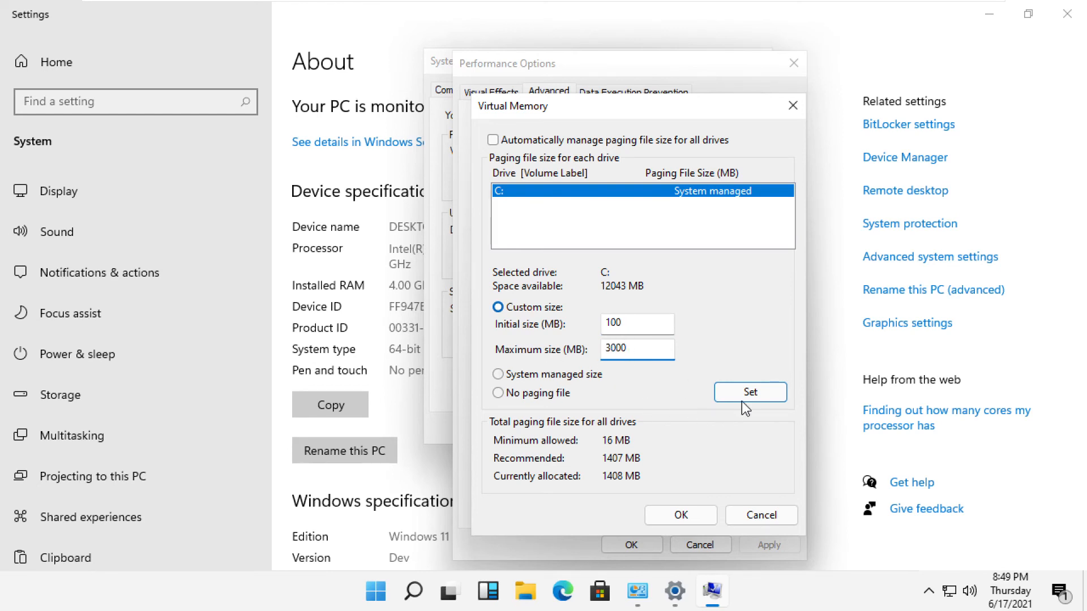
{"action": "left_click", "coordinate": [749, 391]}
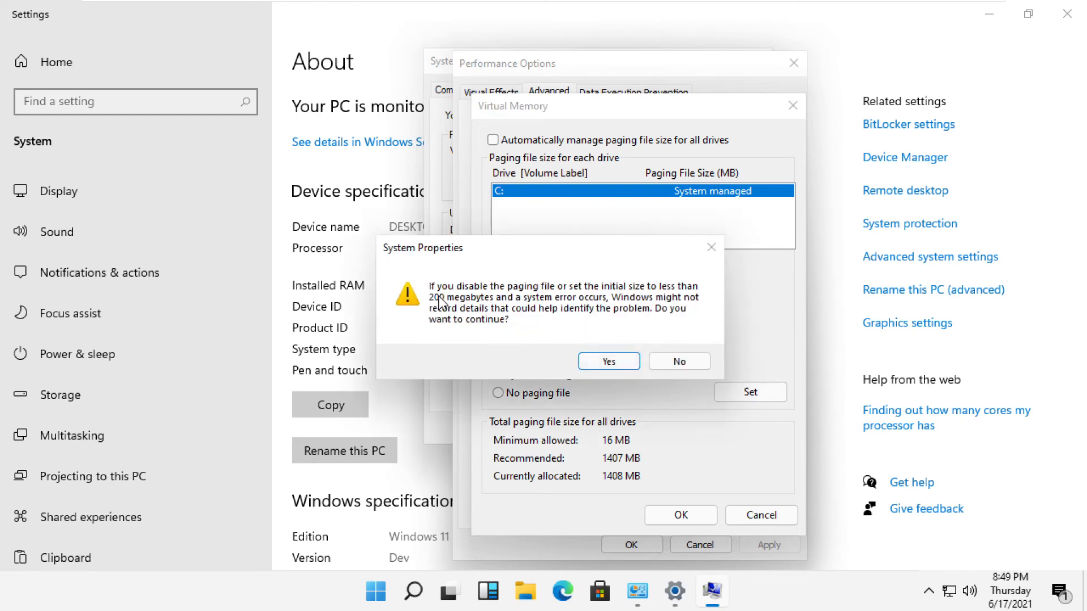
{"action": "left_click", "coordinate": [607, 361]}
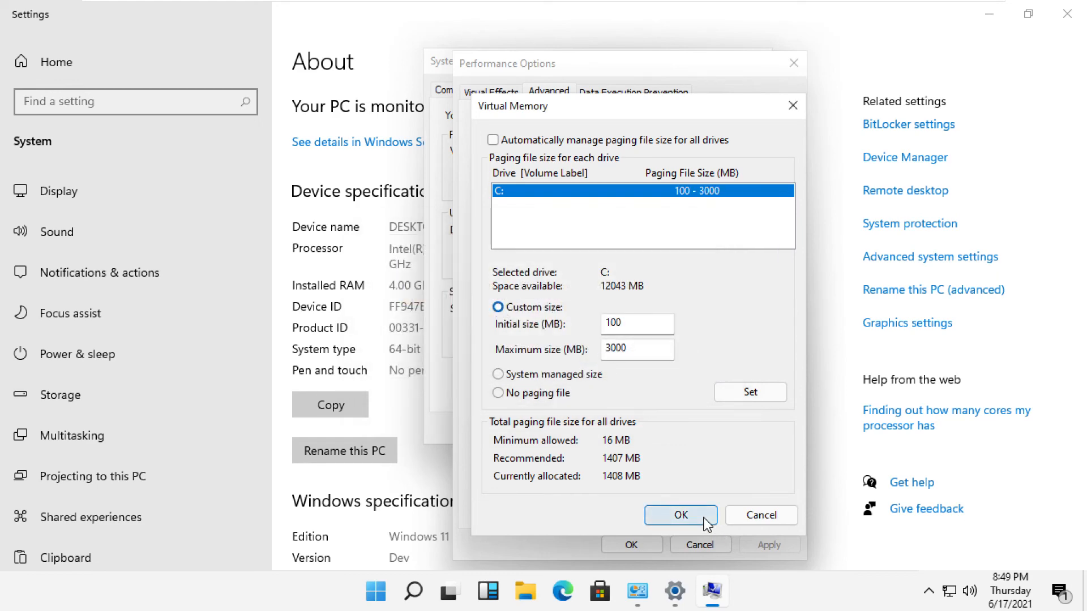
Step: Confirm the custom 100–3000 MB paging file through Virtual Memory and System Properties, then restart Windows
{"action": "left_click", "coordinate": [679, 515]}
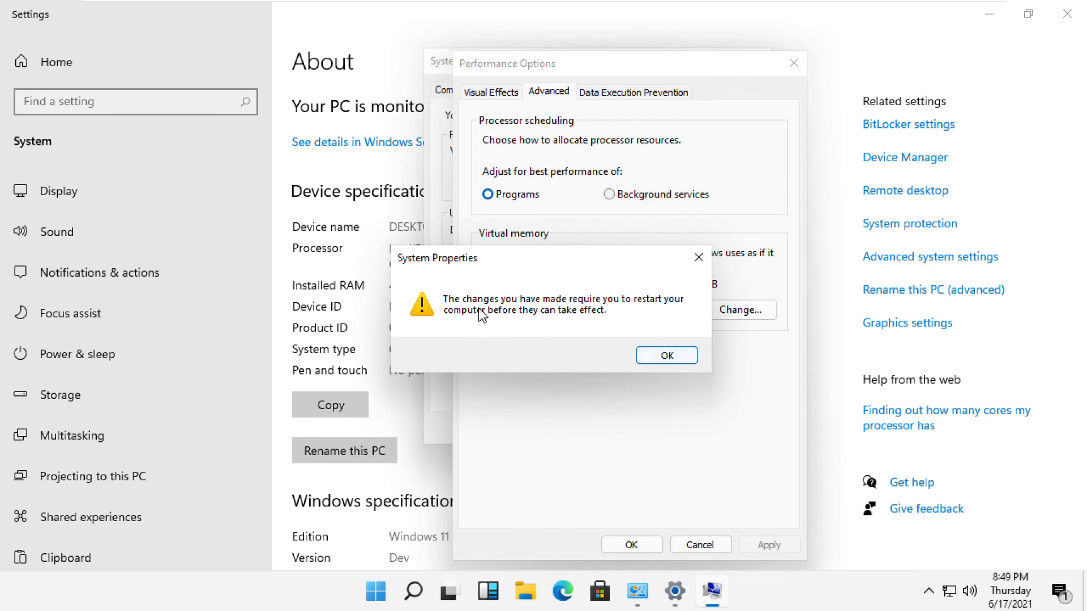
{"action": "mouse_move", "coordinate": [553, 321]}
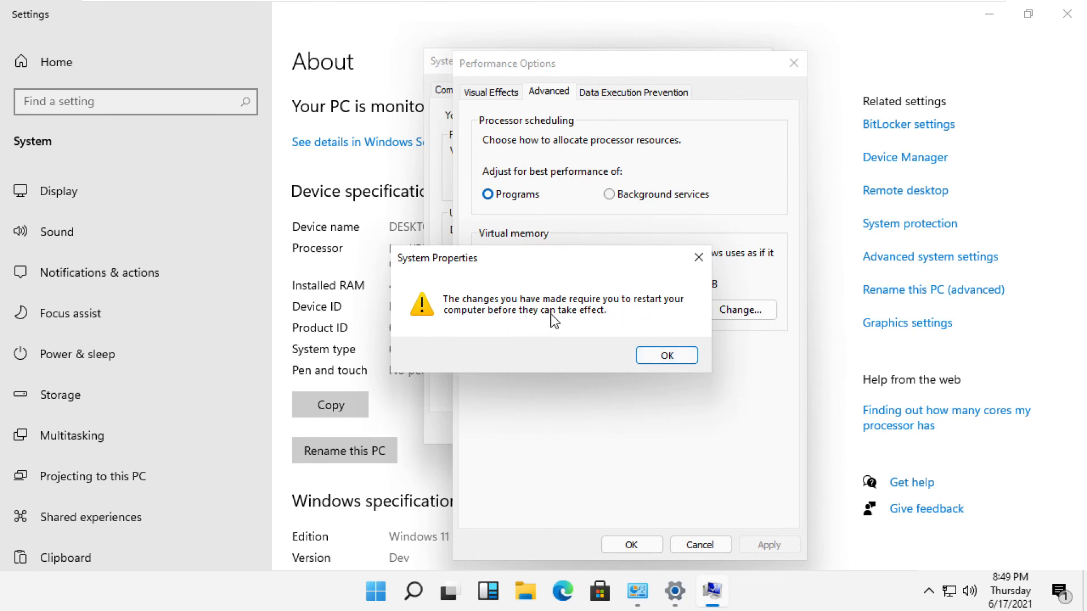
{"action": "left_click", "coordinate": [665, 355]}
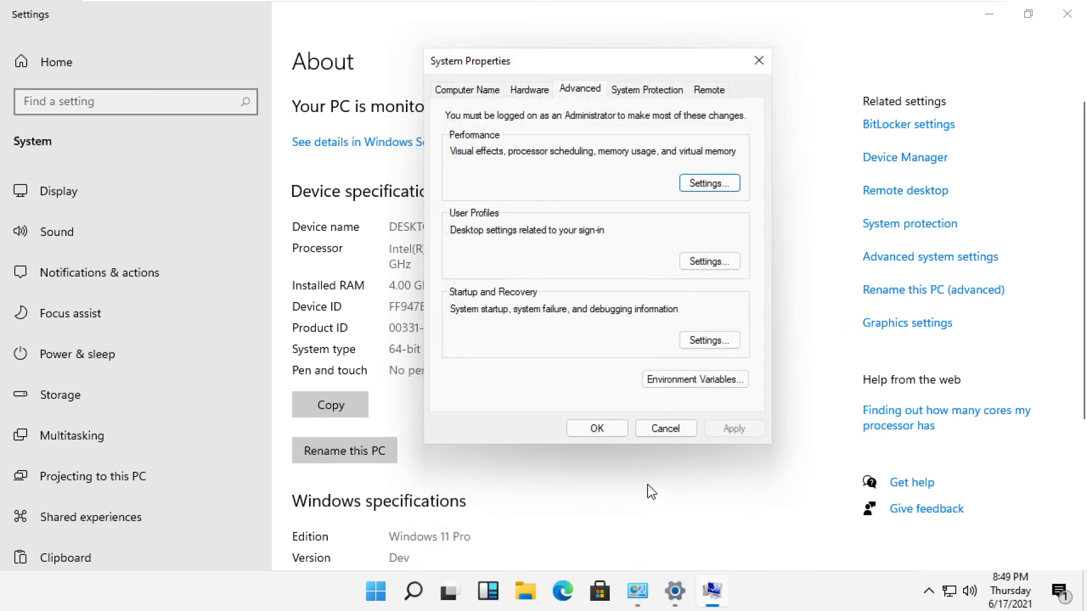
{"action": "left_click", "coordinate": [595, 428]}
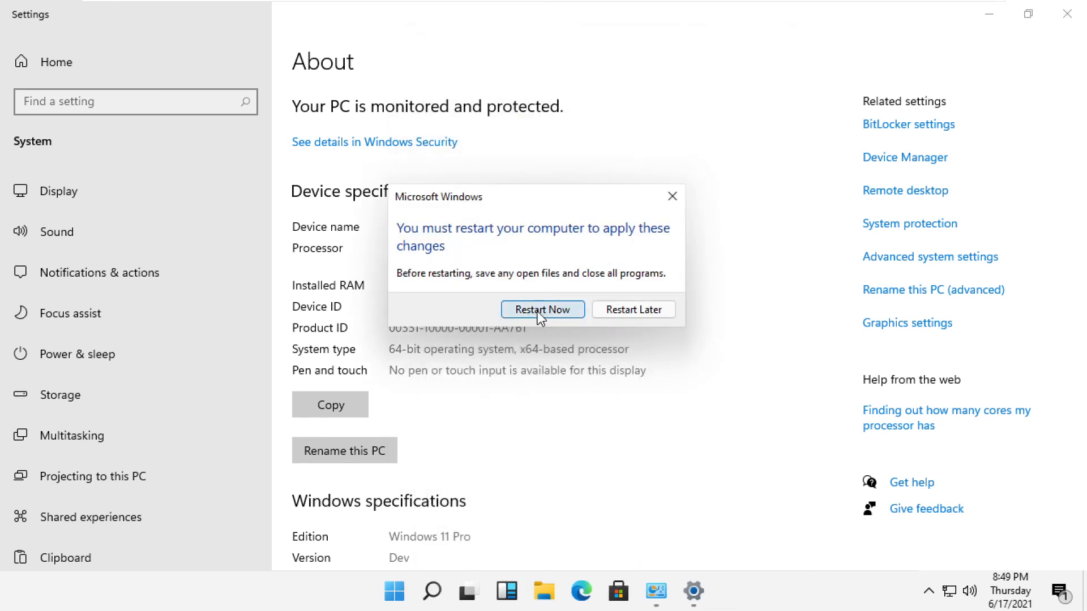
{"action": "left_click", "coordinate": [542, 309]}
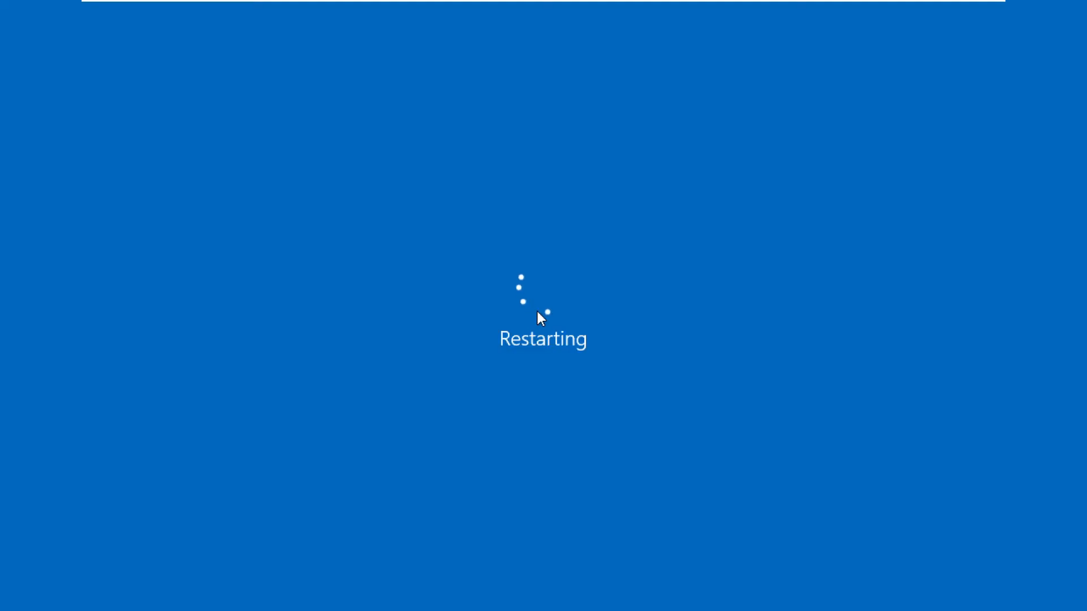